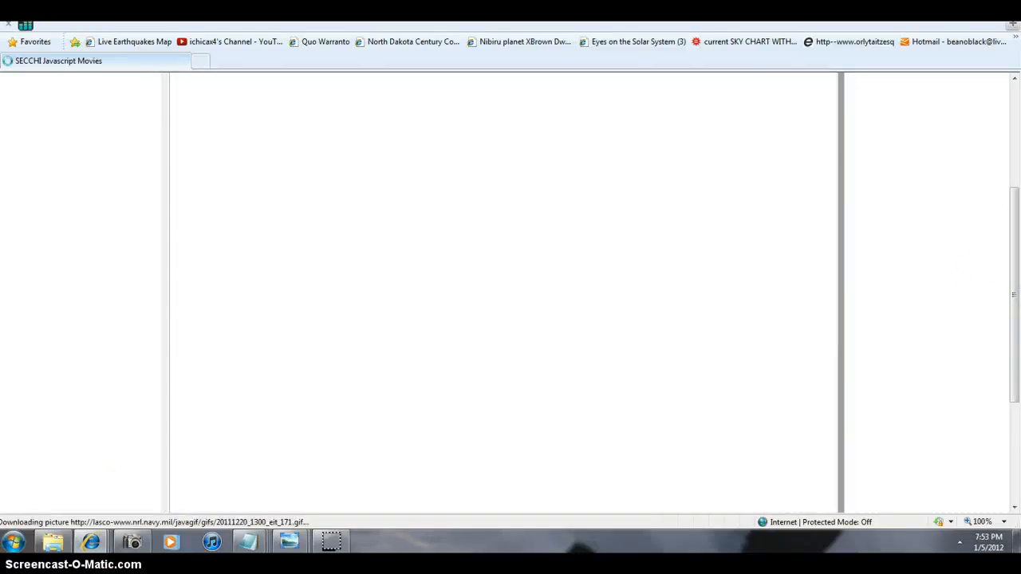
Bring up the taskbar list of open Internet Explorer windows
click(90, 542)
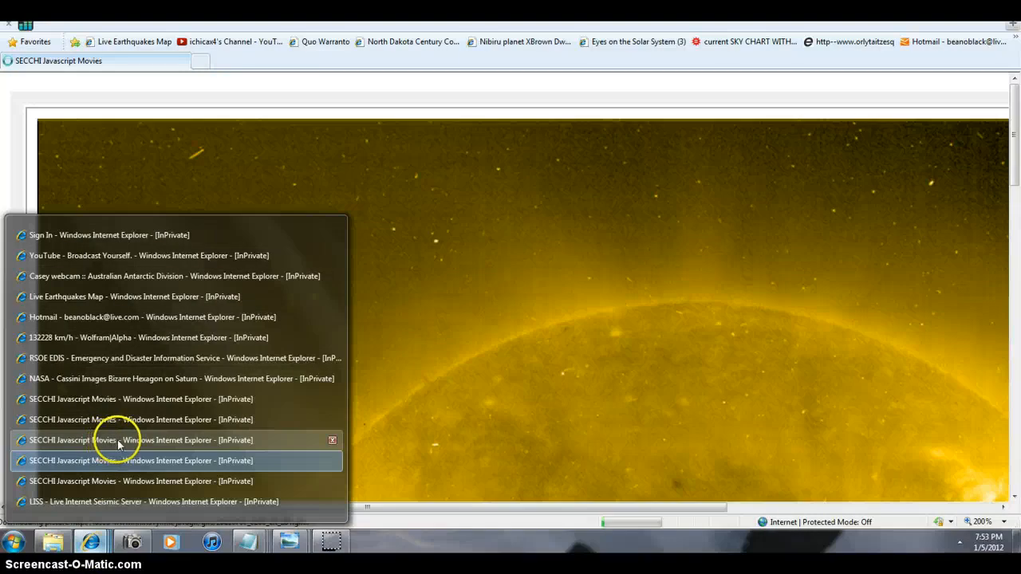
Switch to a SECCHI Javascript Movies window and scroll around the 200% 2011/12/15 13:06 sun image
click(140, 460)
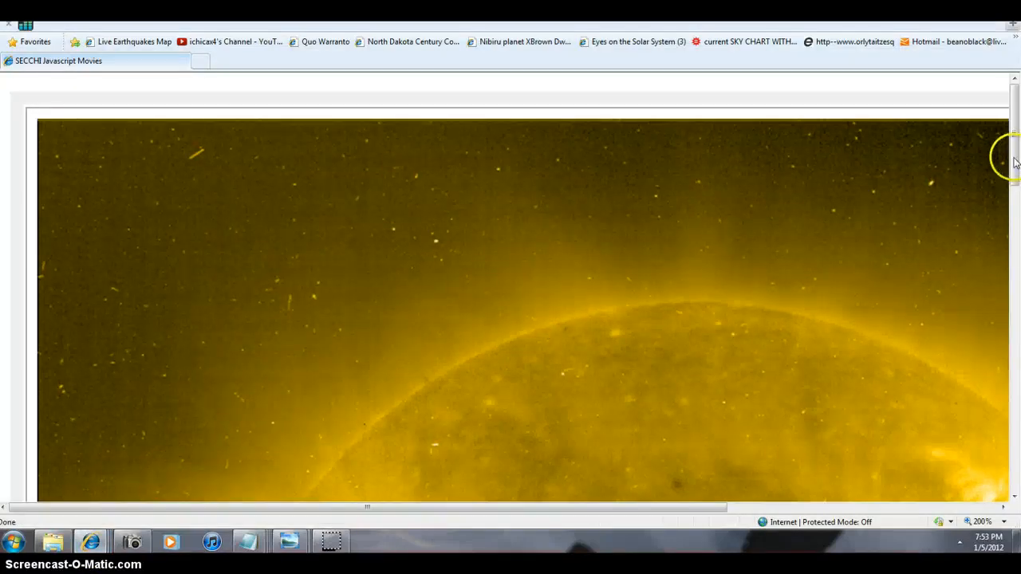
scroll(down, 3)
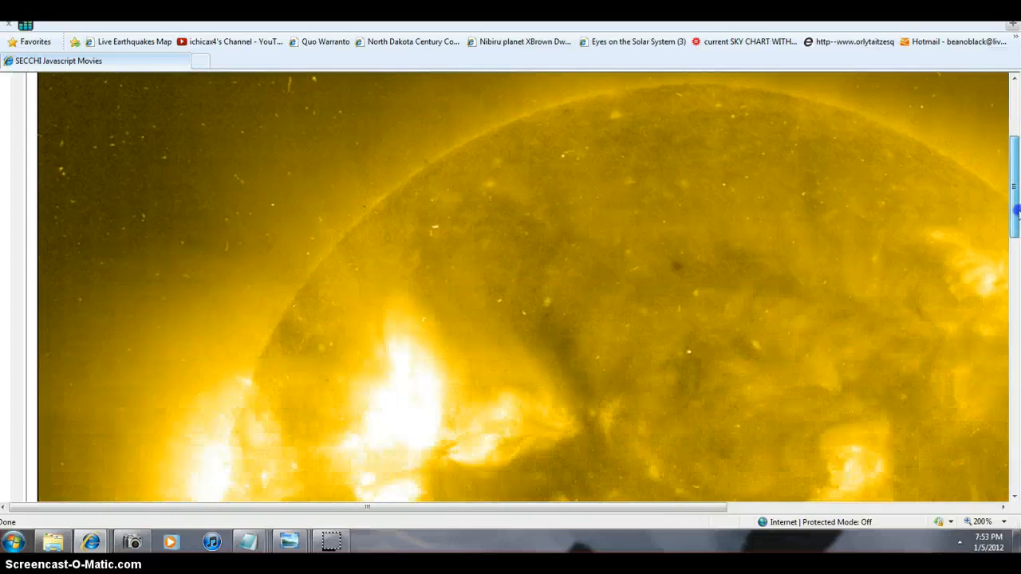
scroll(down, 3)
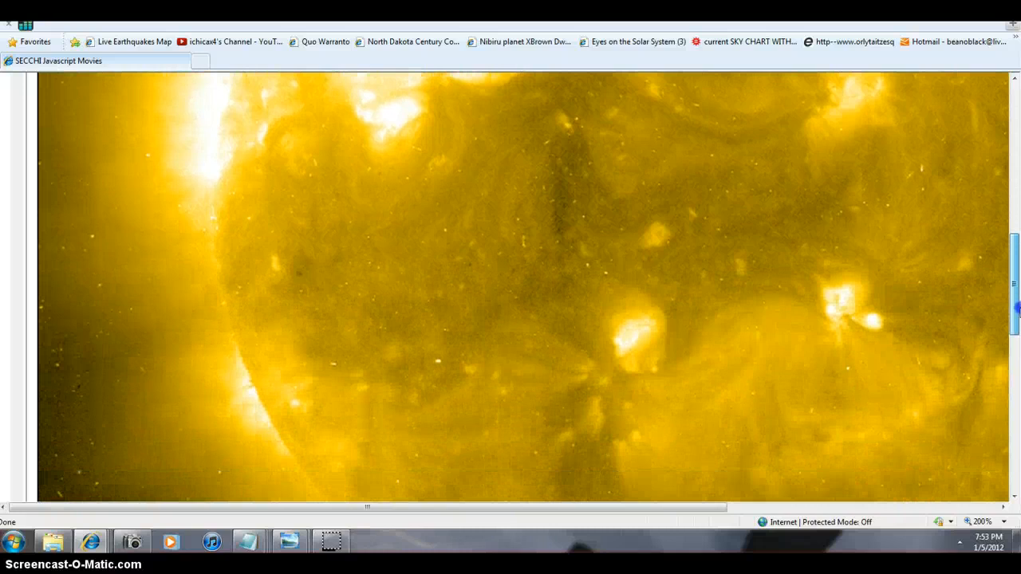
scroll(down, 3)
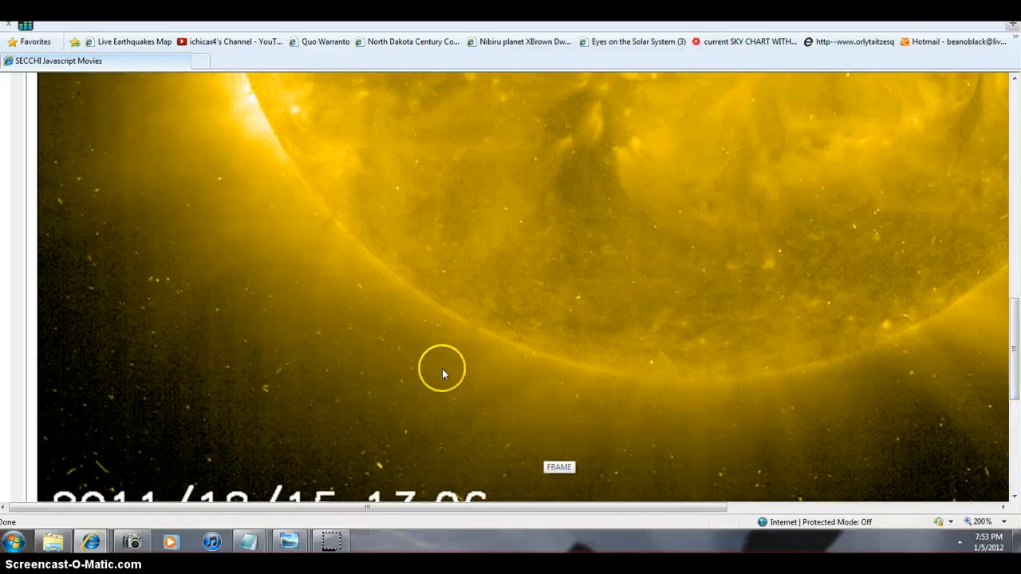
mouse_move(478, 389)
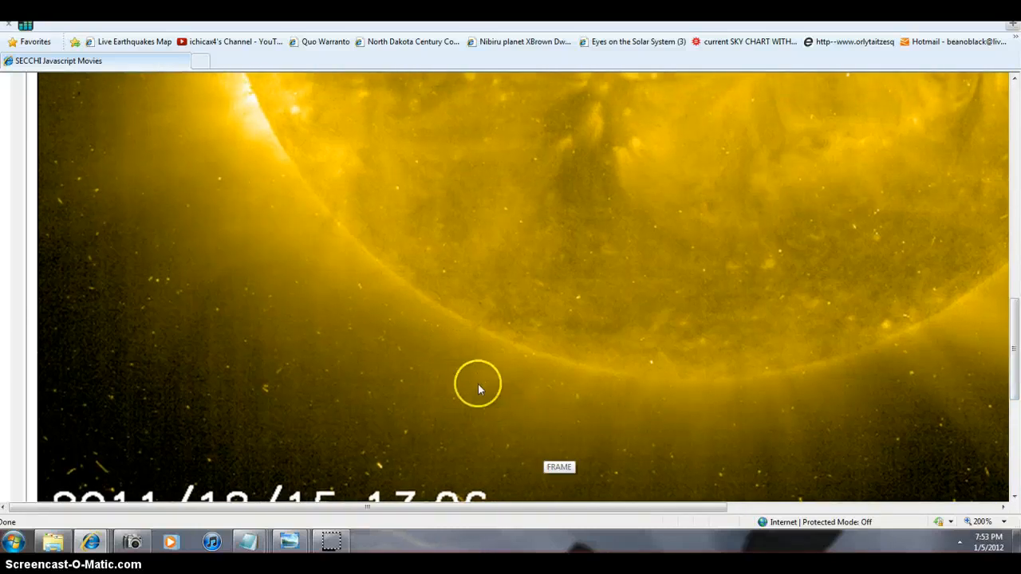
mouse_move(502, 357)
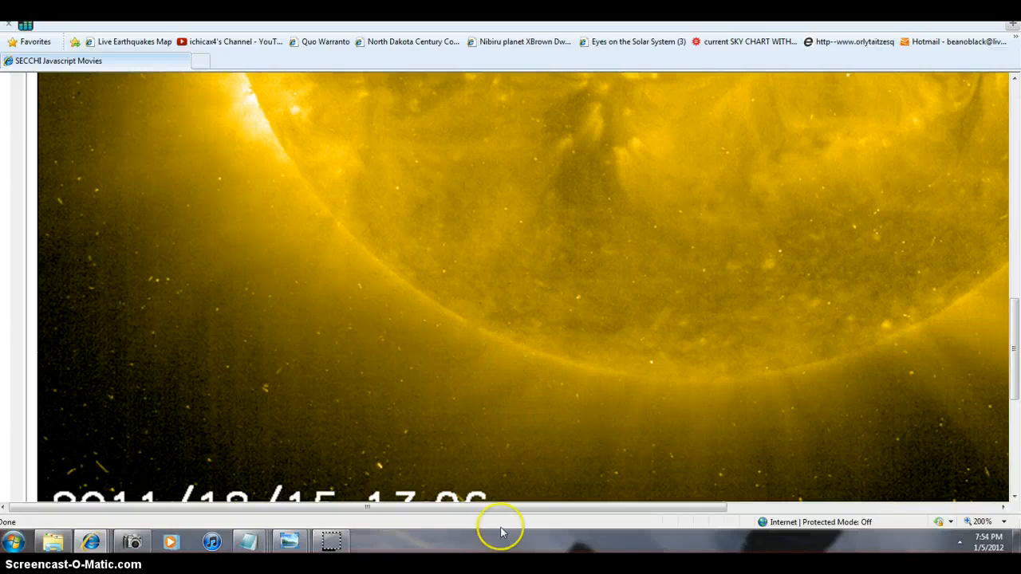
mouse_move(874, 354)
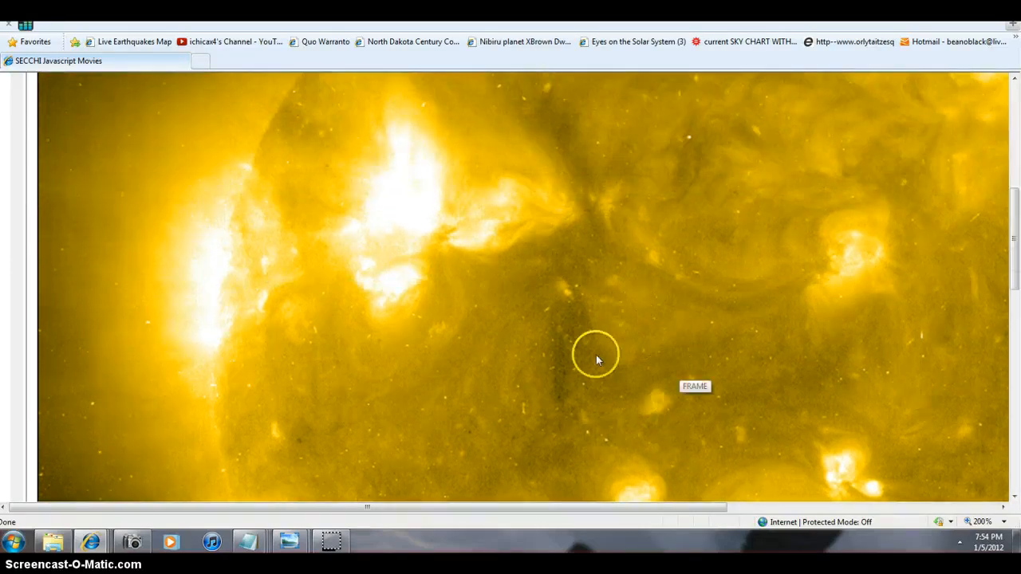
scroll(down, 3)
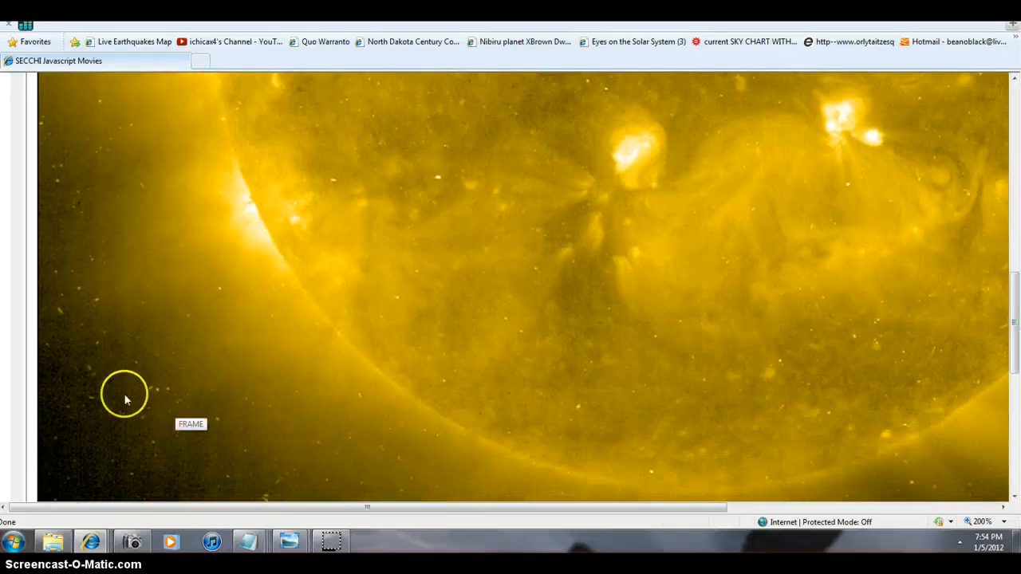
mouse_move(354, 444)
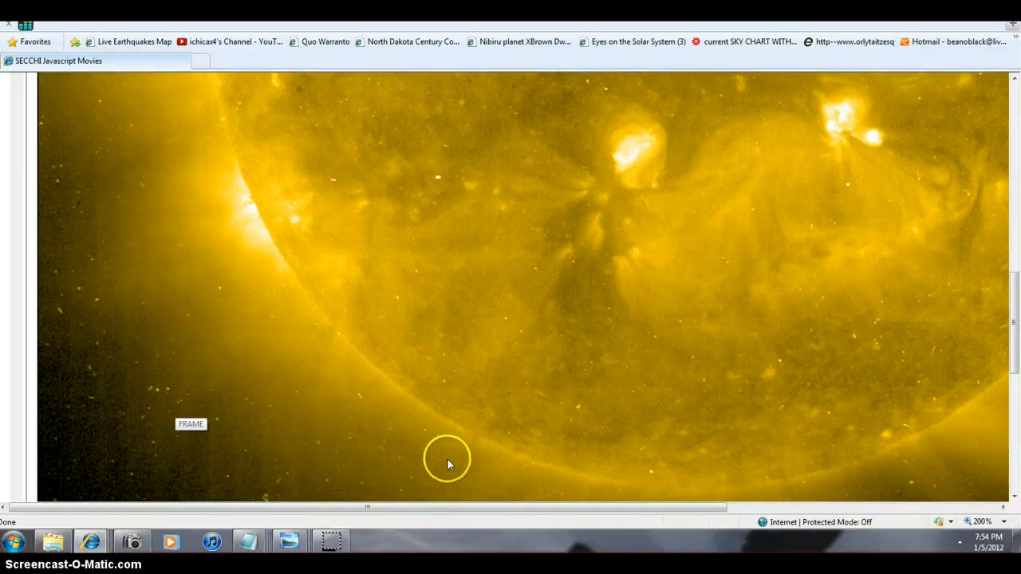
mouse_move(226, 285)
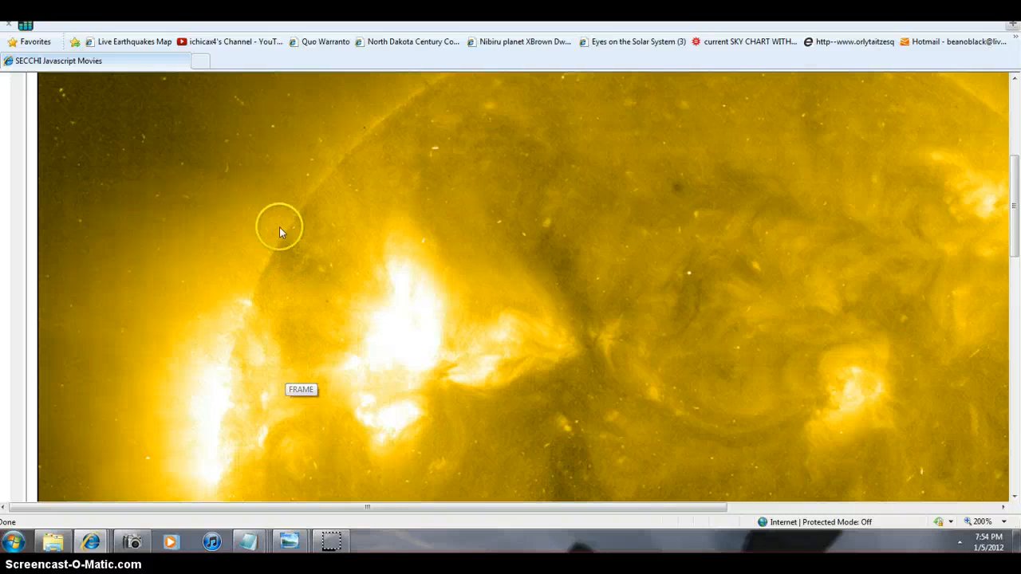
mouse_move(301, 206)
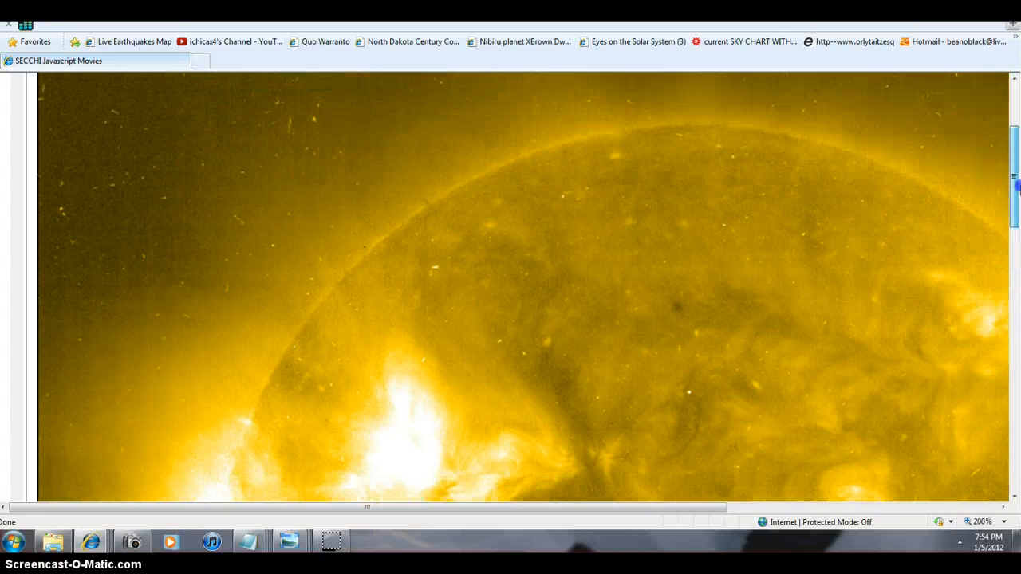
scroll(down, 3)
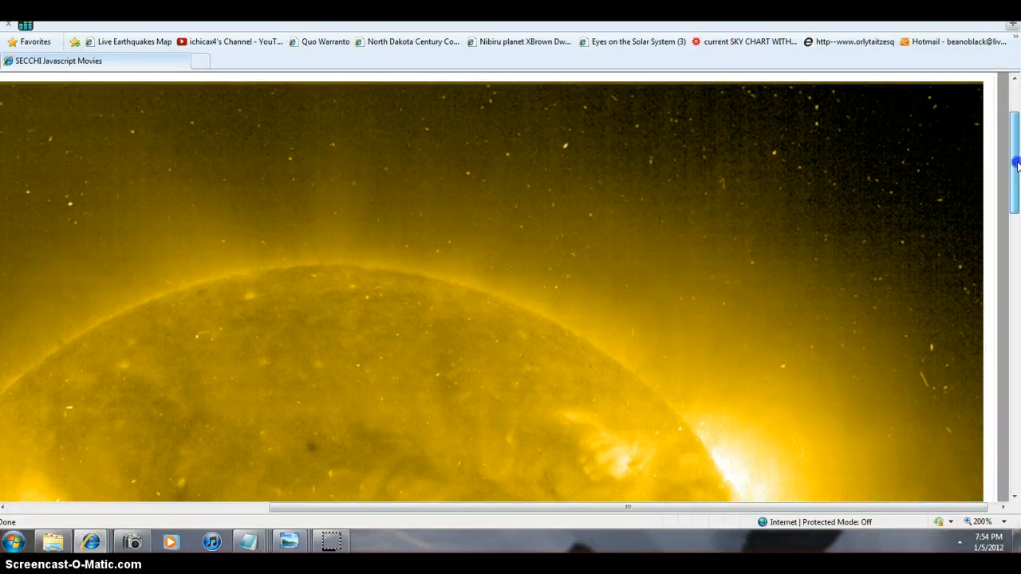
scroll(down, 3)
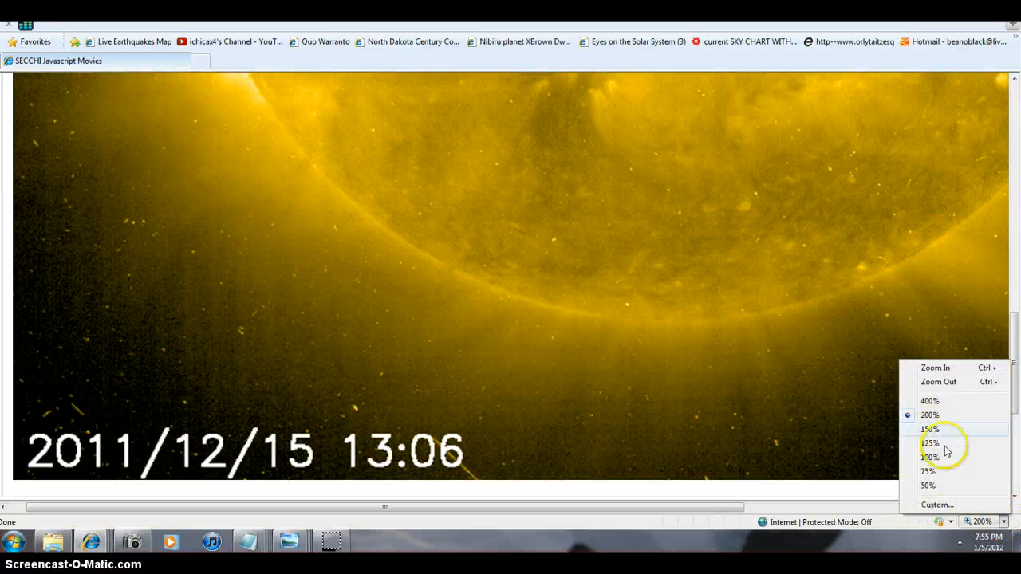
Shrink the page to show the whole sun movie with controls, then scroll to the grey difference image
click(928, 457)
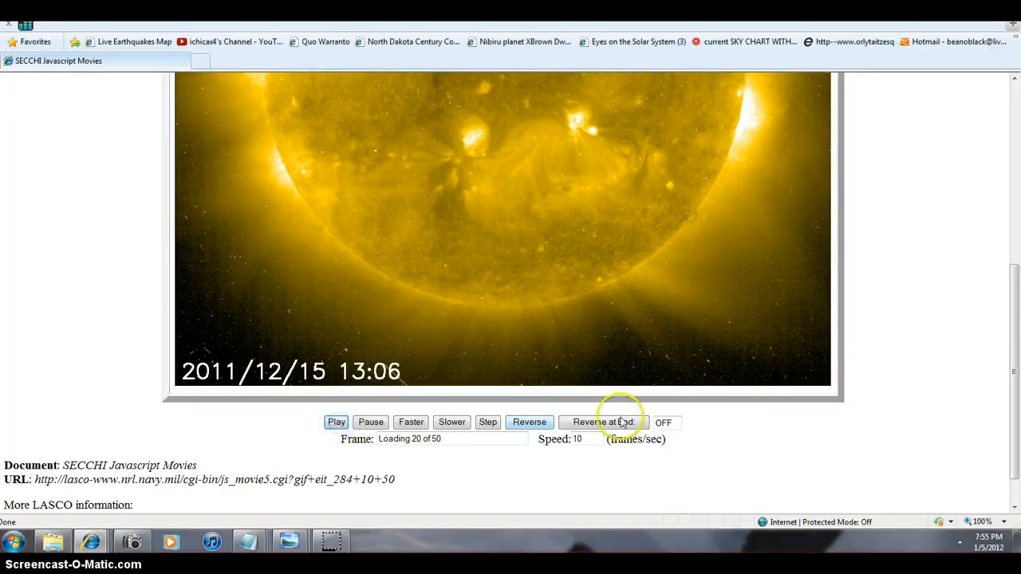
scroll(down, 3)
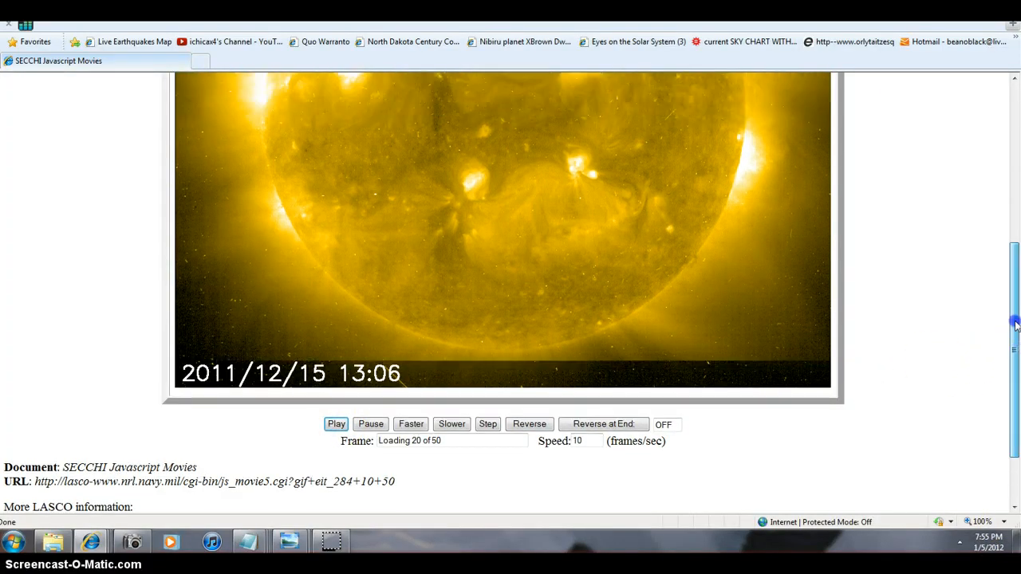
scroll(down, 3)
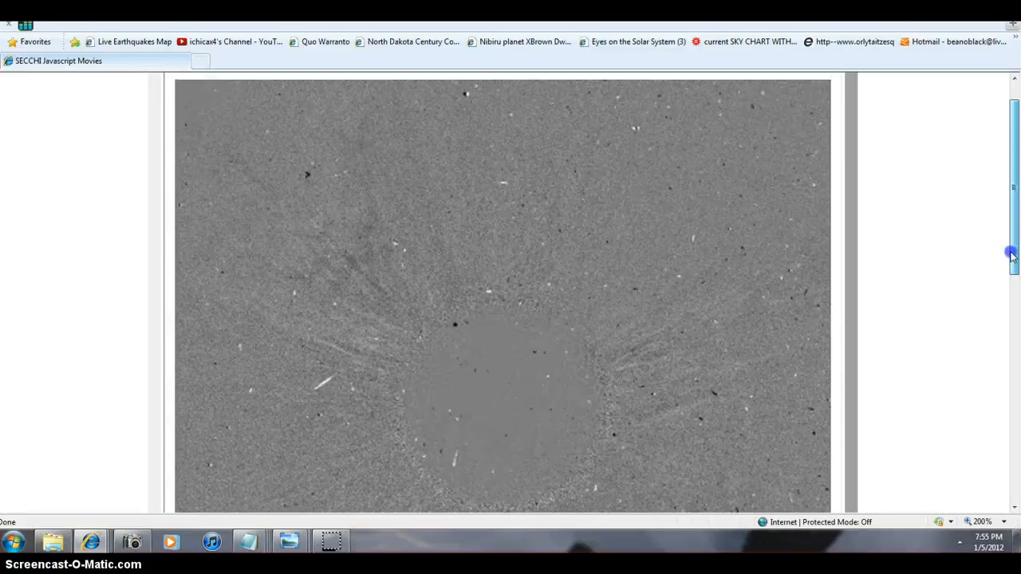
Adjust the page zoom via the status bar menu, settling on 150 percent for the coronagraph movie
click(1005, 522)
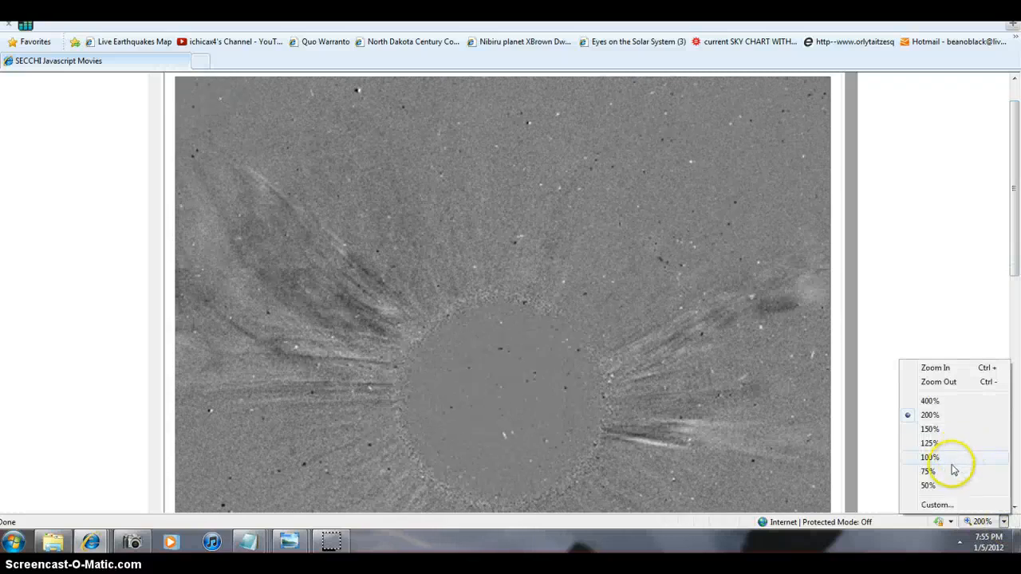
click(928, 456)
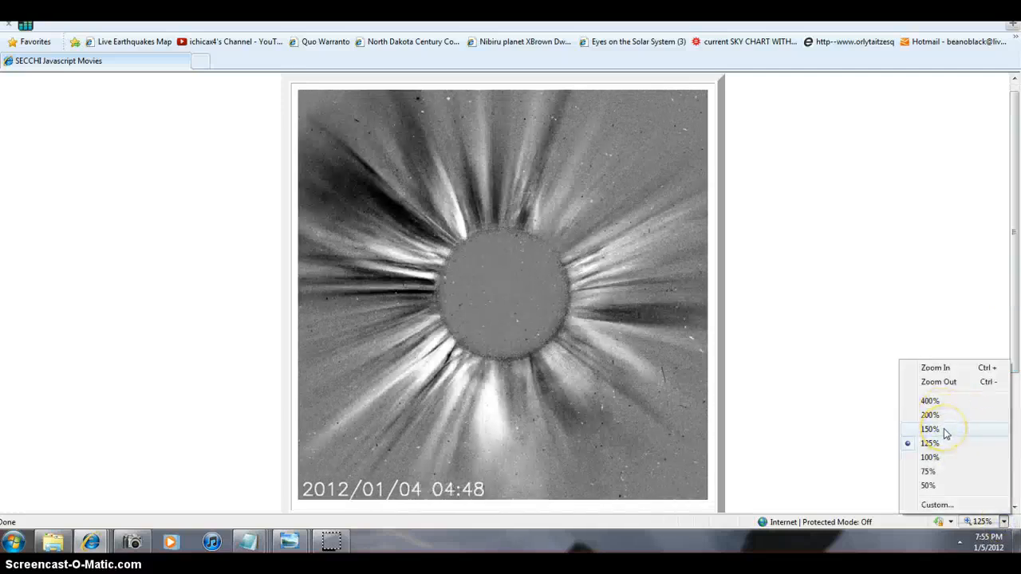
click(929, 429)
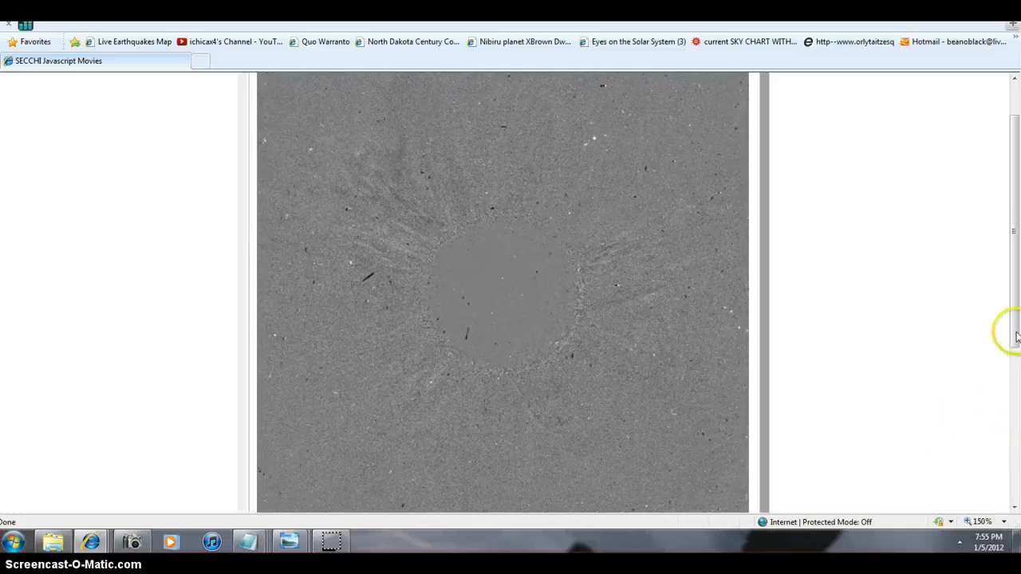
click(1015, 338)
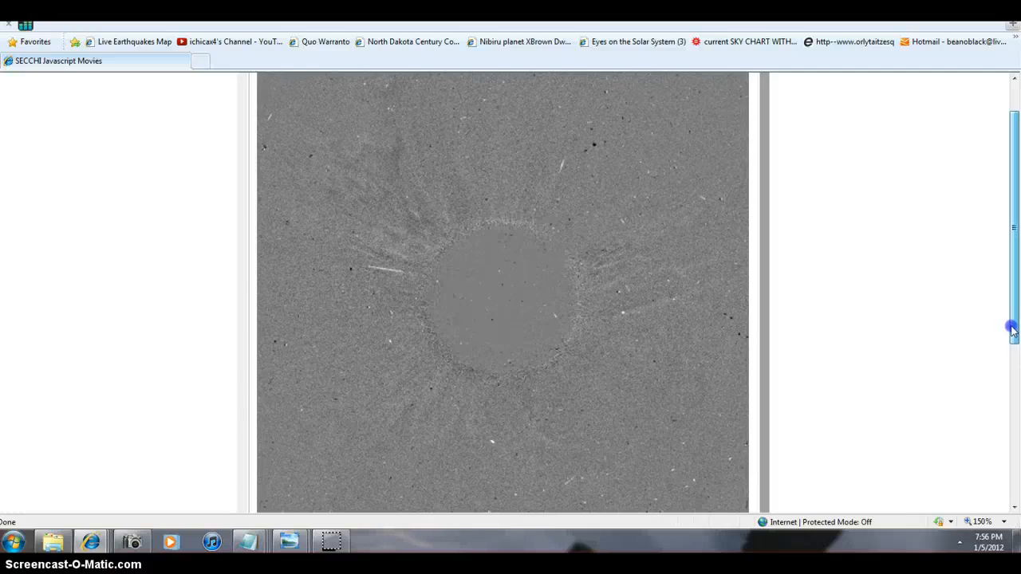
click(1011, 323)
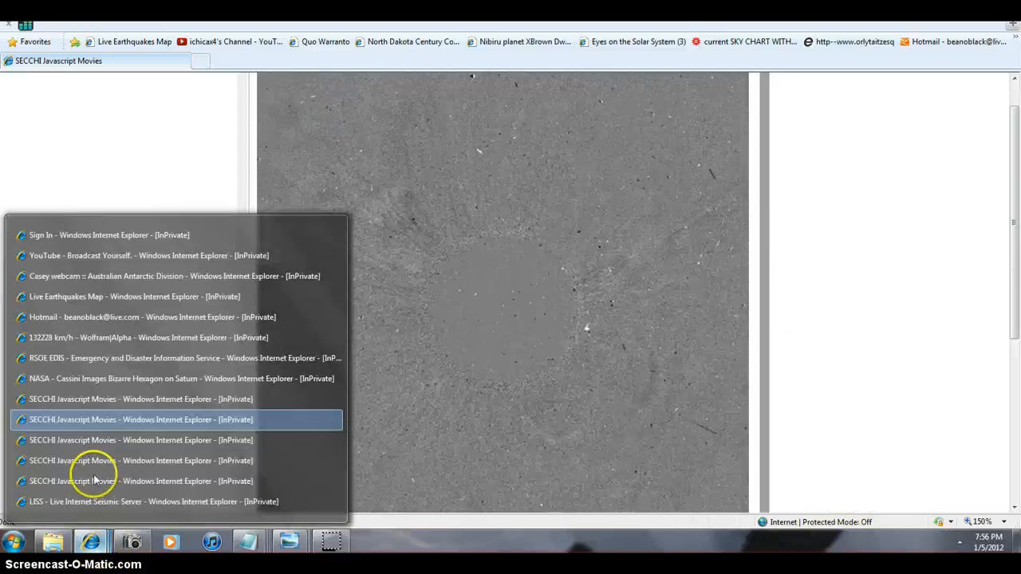
Switch to another SECCHI window, then to the grey 2012/01/03 star-field movie
click(140, 417)
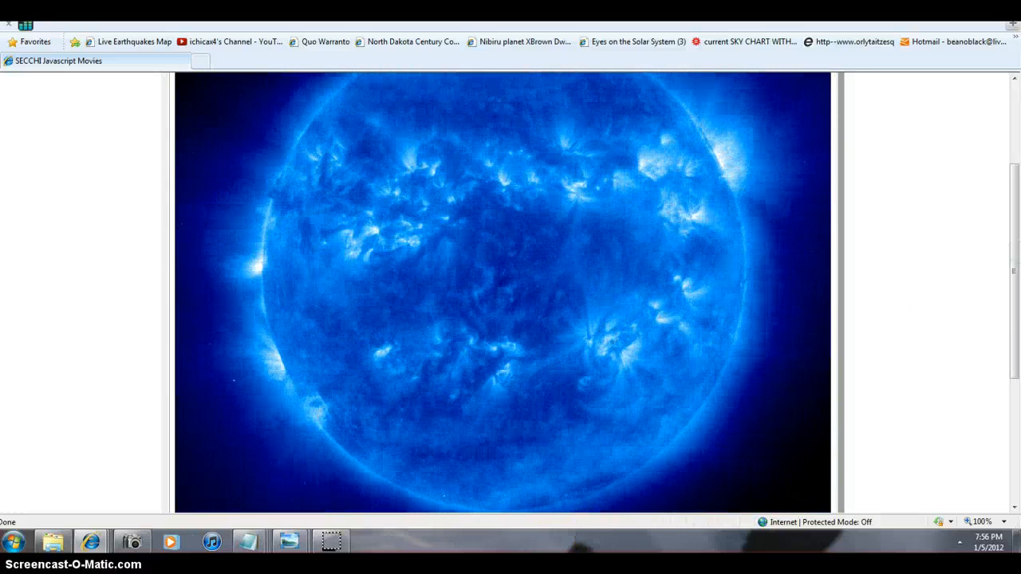
click(97, 542)
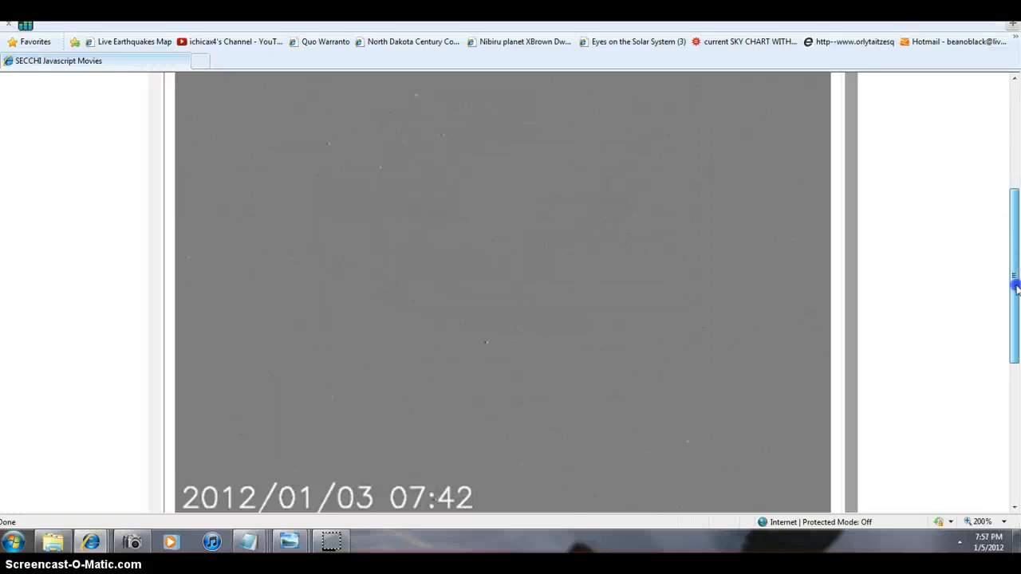
Scroll down the SECCHI page to the yellow 2011/12/15 EUVI sun movie loading its frames
scroll(down, 3)
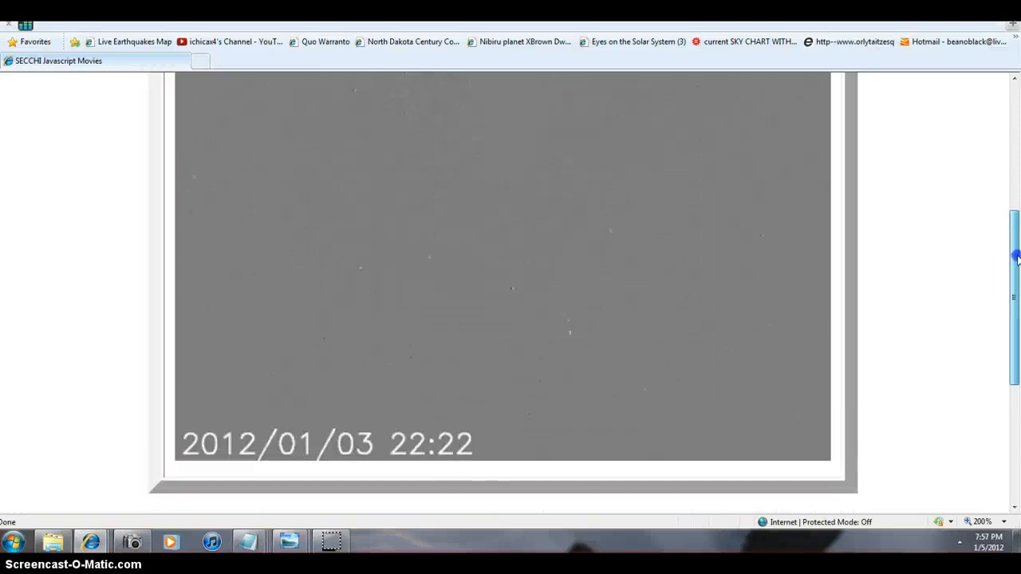
scroll(down, 3)
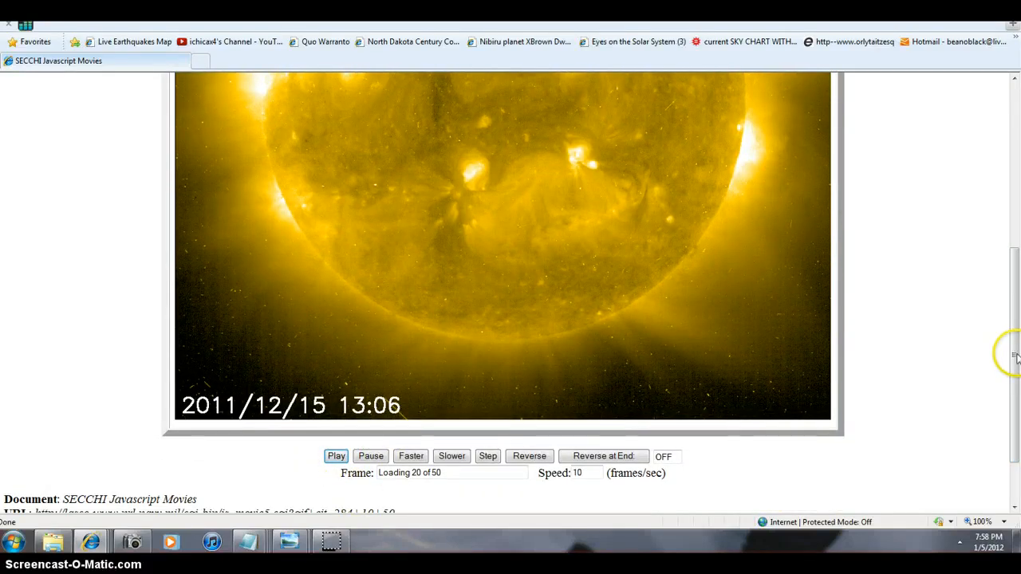
scroll(down, 3)
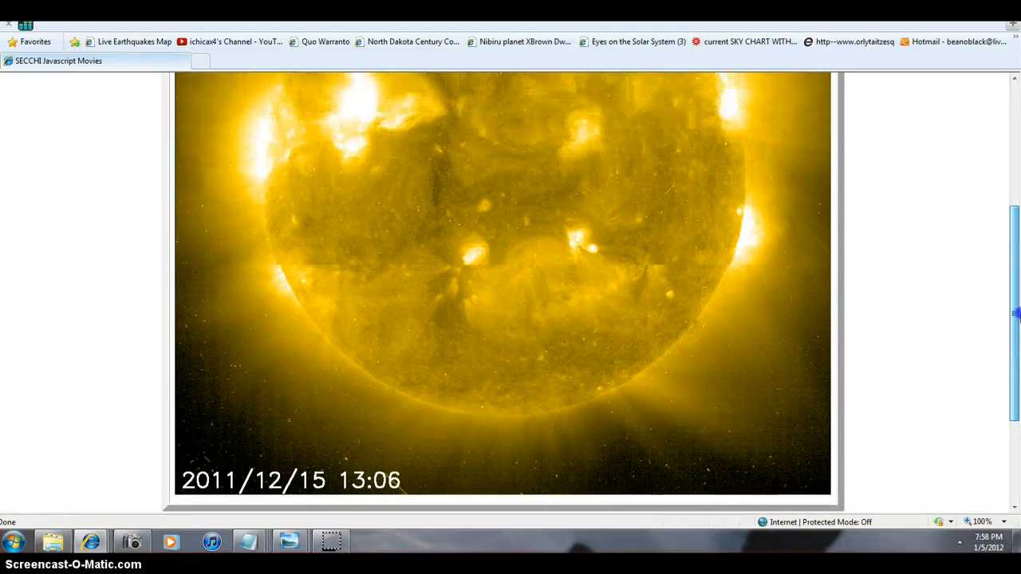
scroll(down, 3)
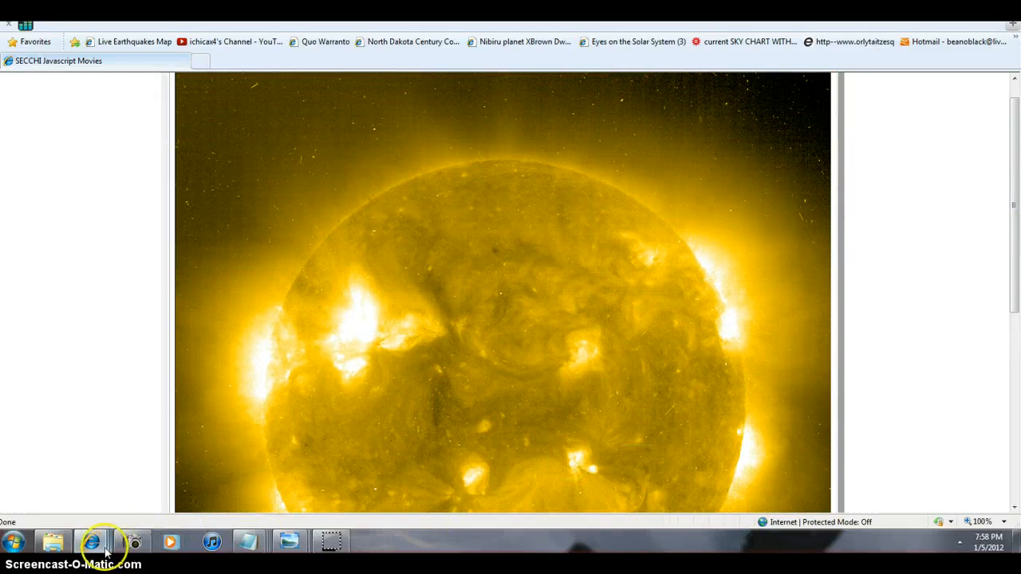
Switch to the LISS Live Internet Seismic Server window and scroll down the GSN station seismograms
click(90, 542)
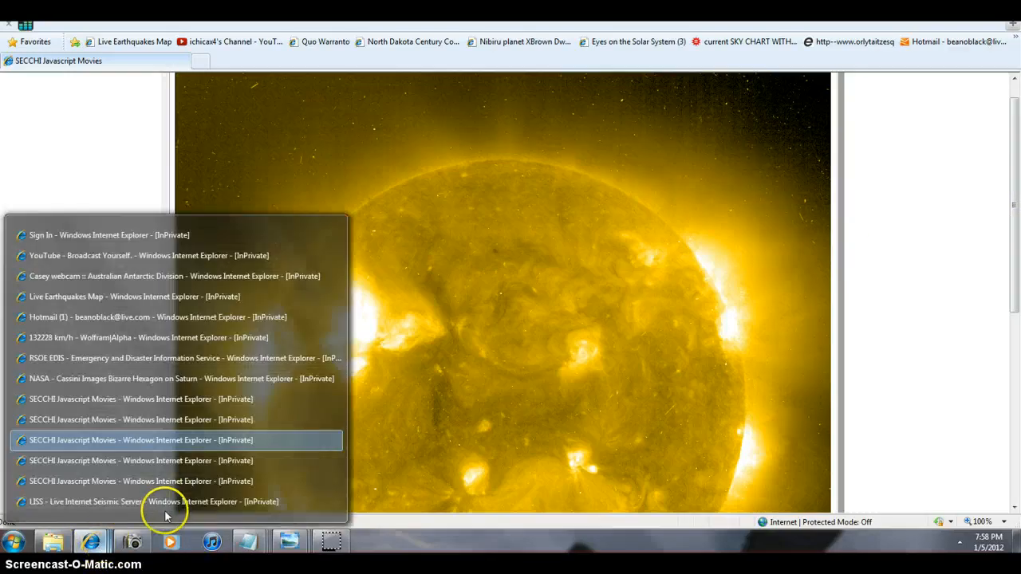
click(152, 501)
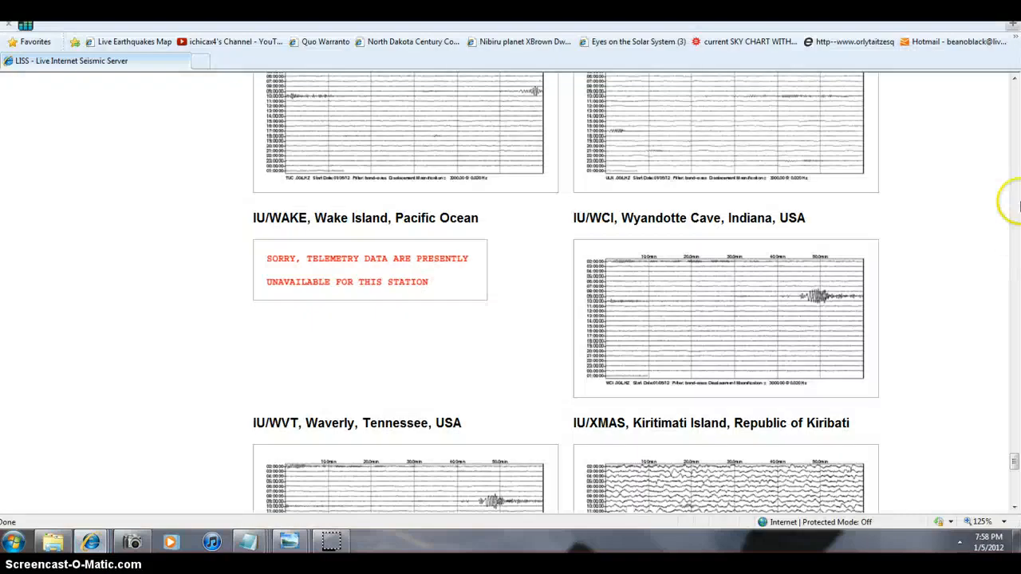
scroll(down, 3)
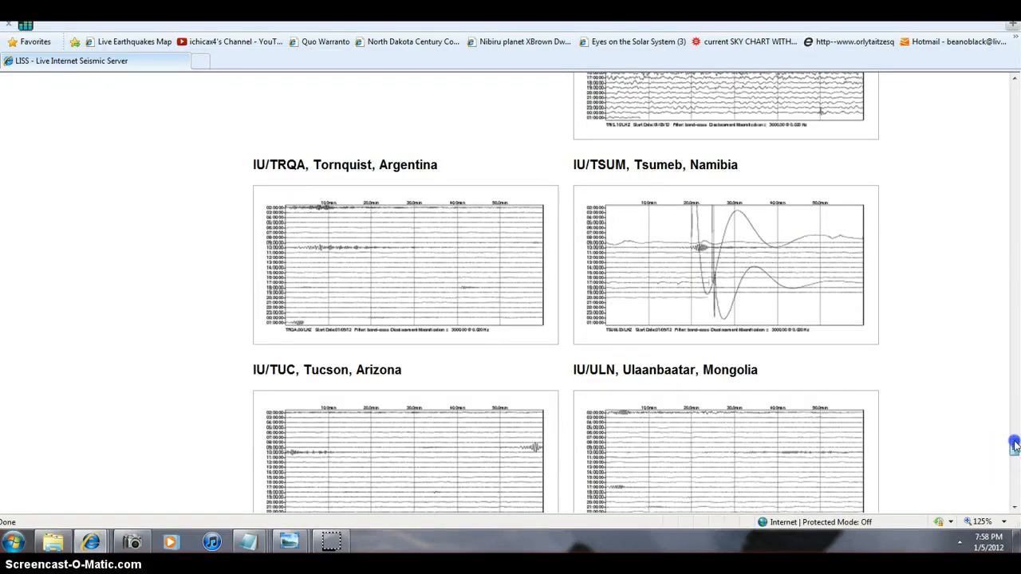
scroll(down, 3)
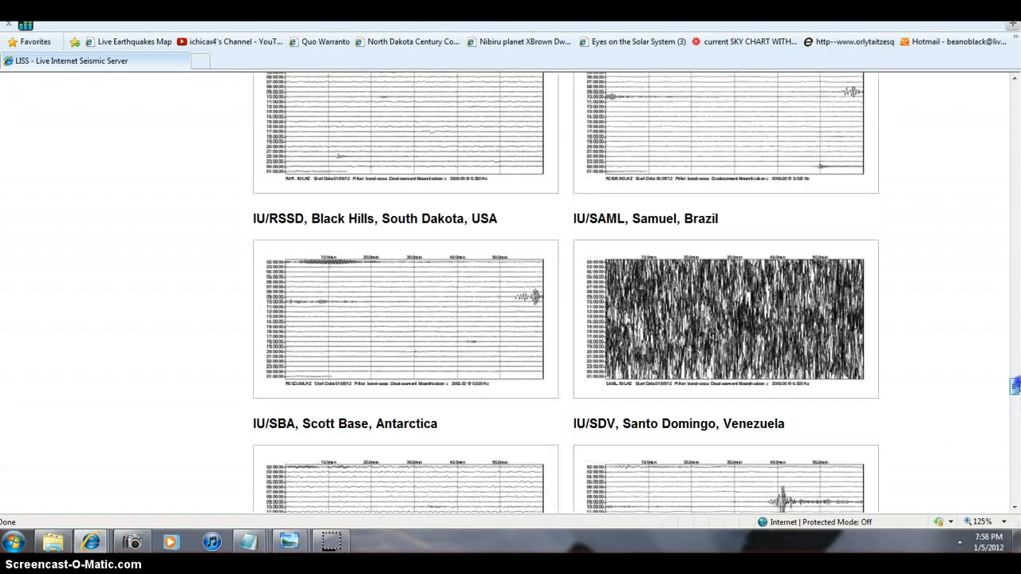
scroll(down, 3)
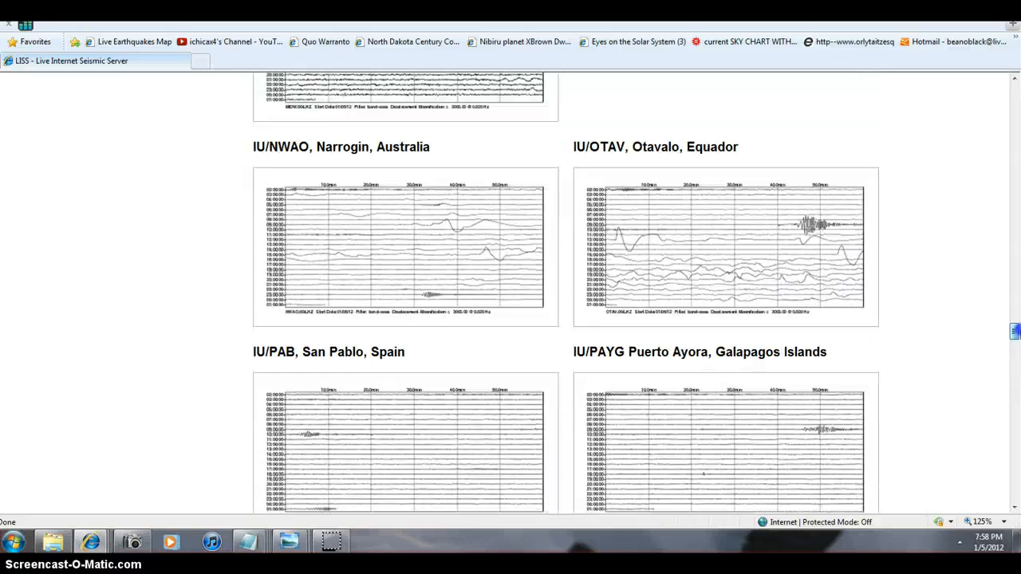
scroll(down, 3)
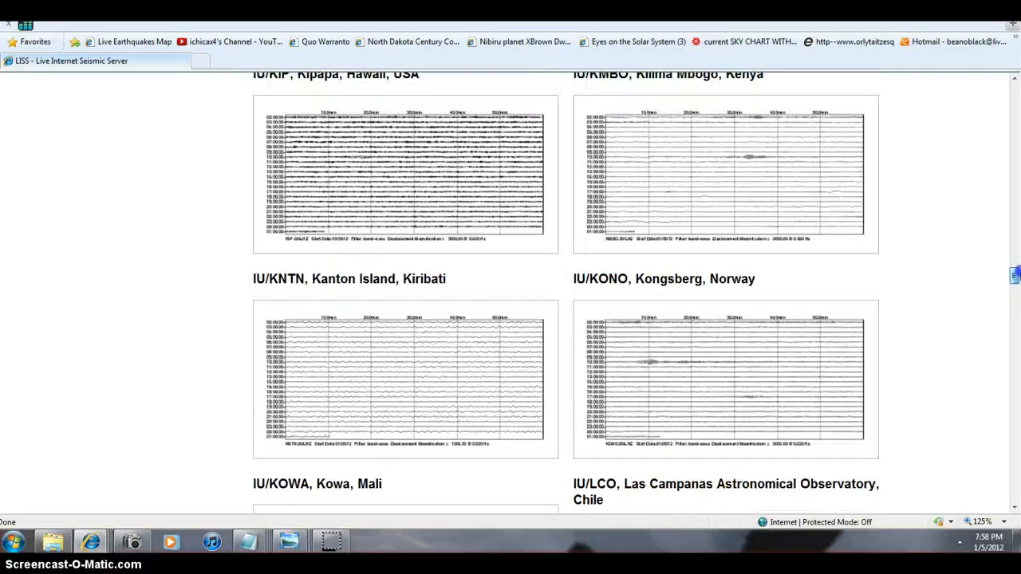
Scroll back and forth through the station plots, returning toward the Caribbean seismograms
scroll(down, 3)
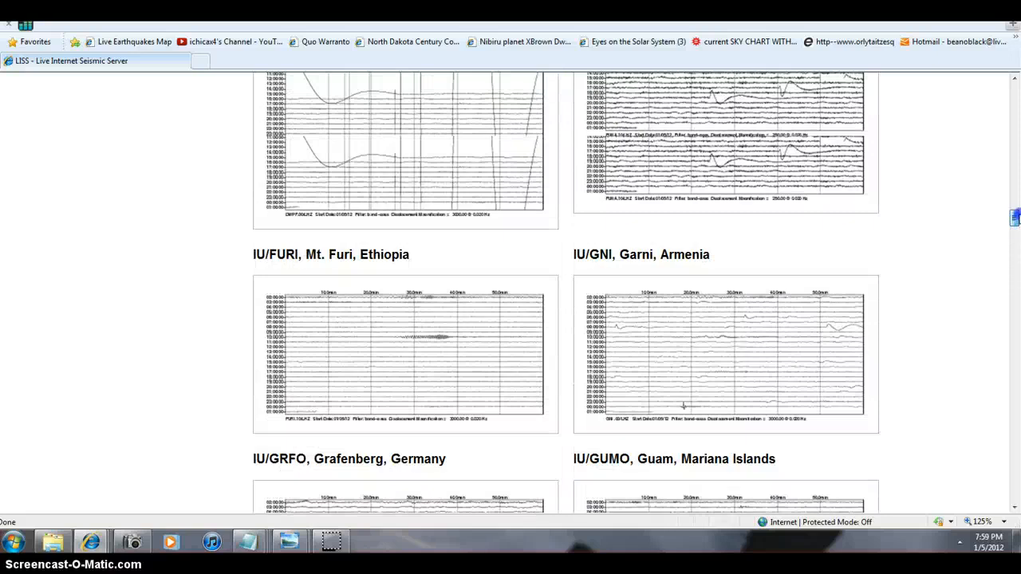
scroll(up, 3)
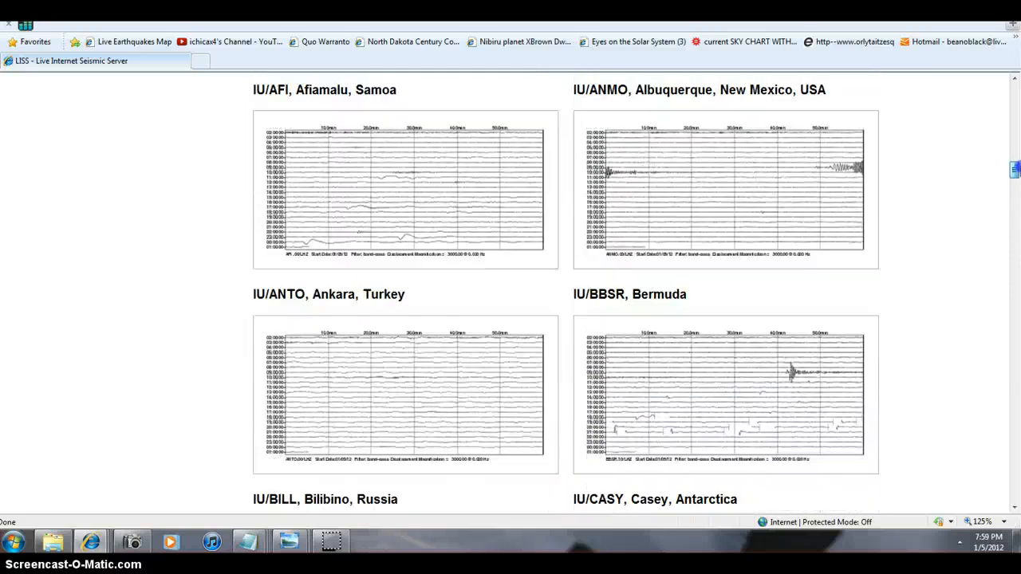
scroll(down, 3)
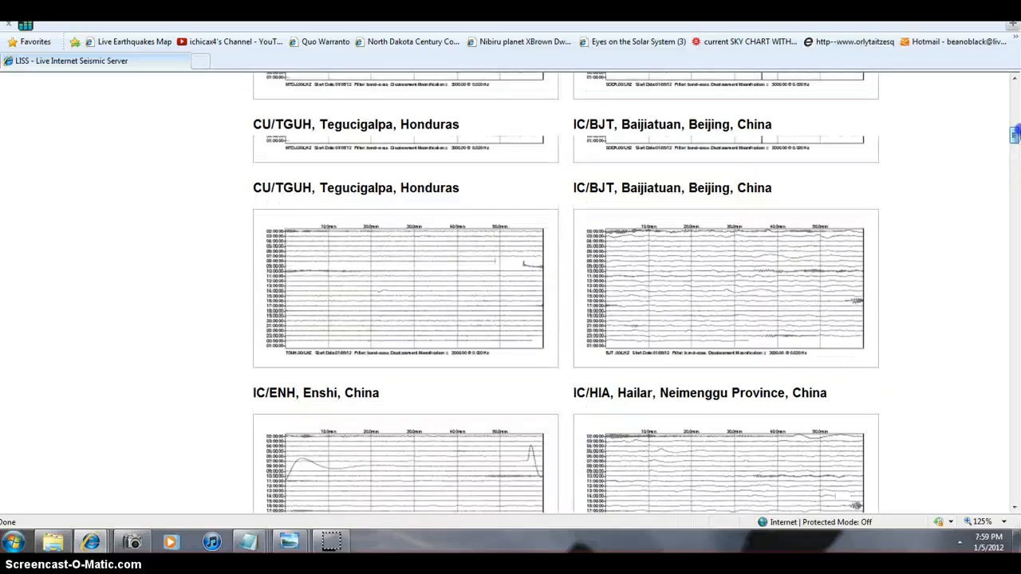
scroll(down, 3)
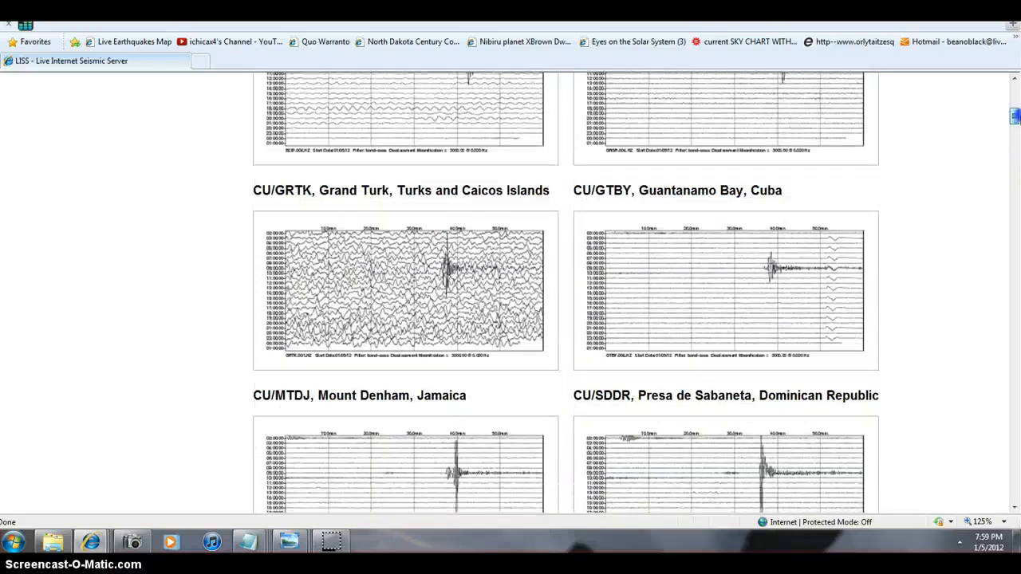
scroll(up, 3)
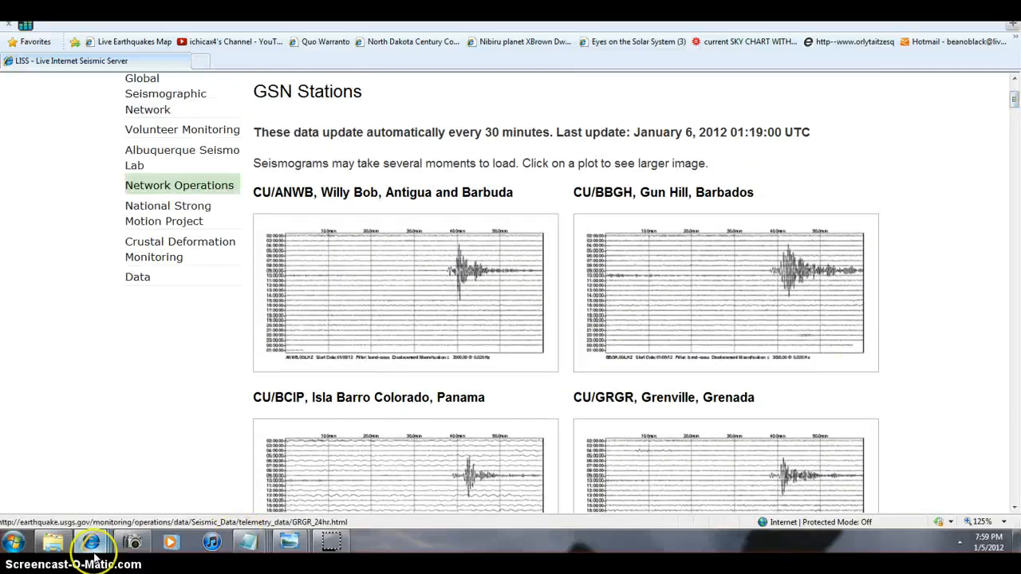
click(91, 543)
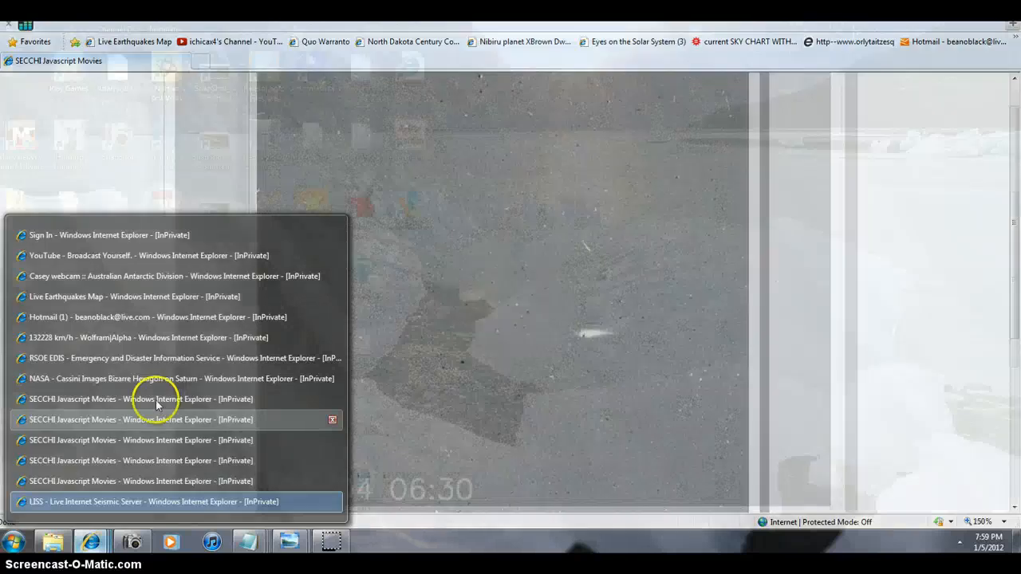
click(157, 501)
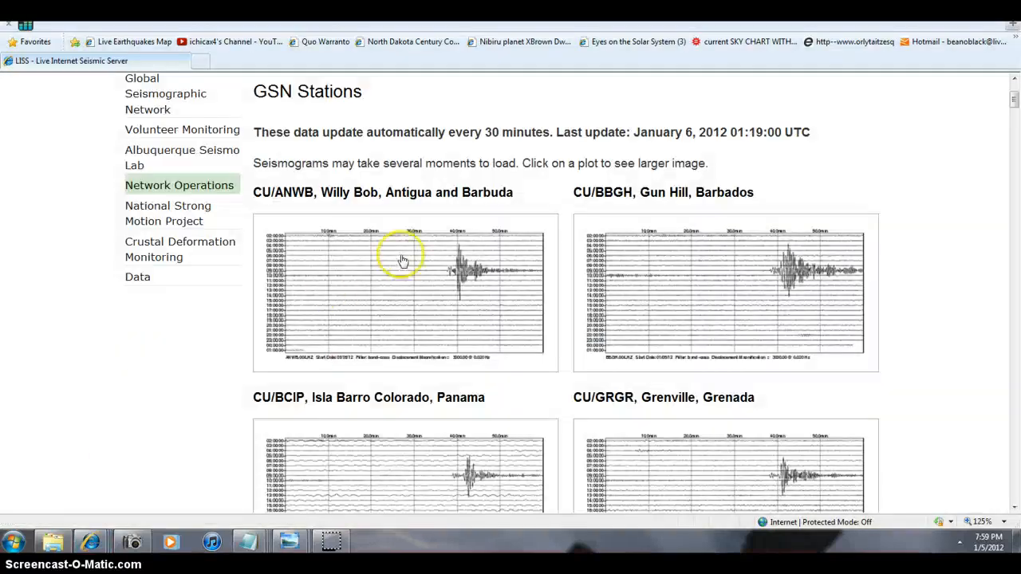
click(89, 542)
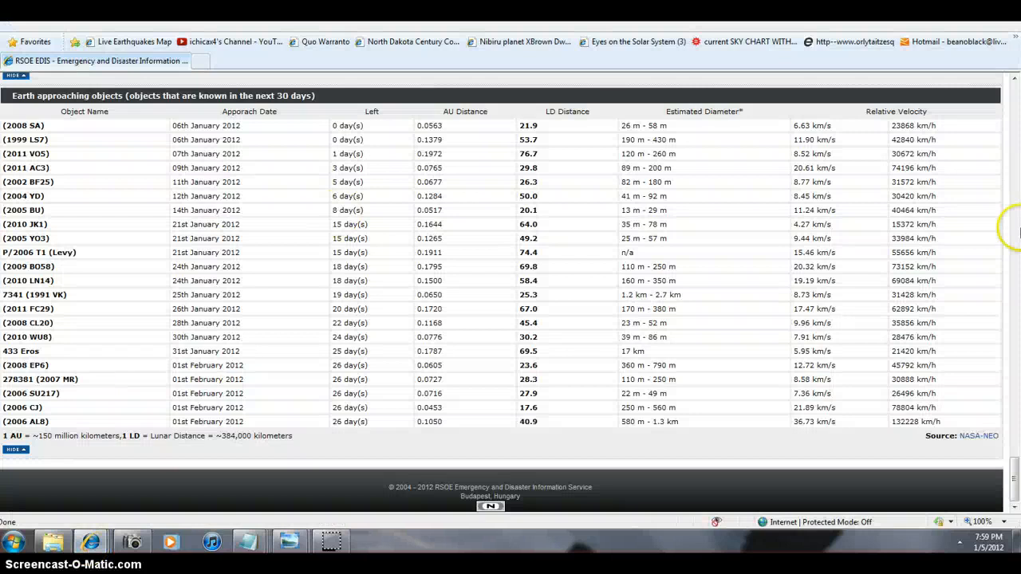
mouse_move(913, 435)
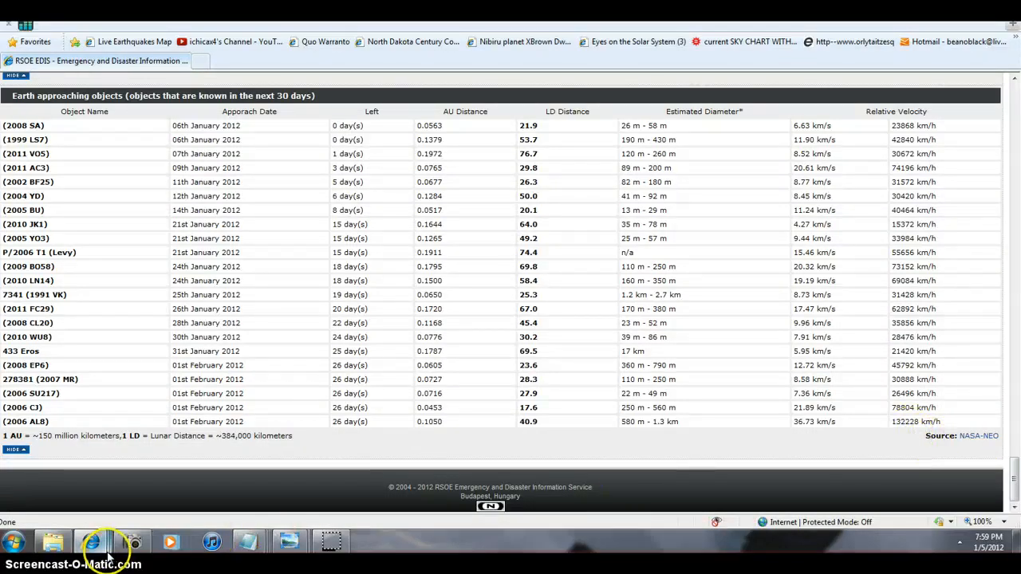
mouse_move(670, 440)
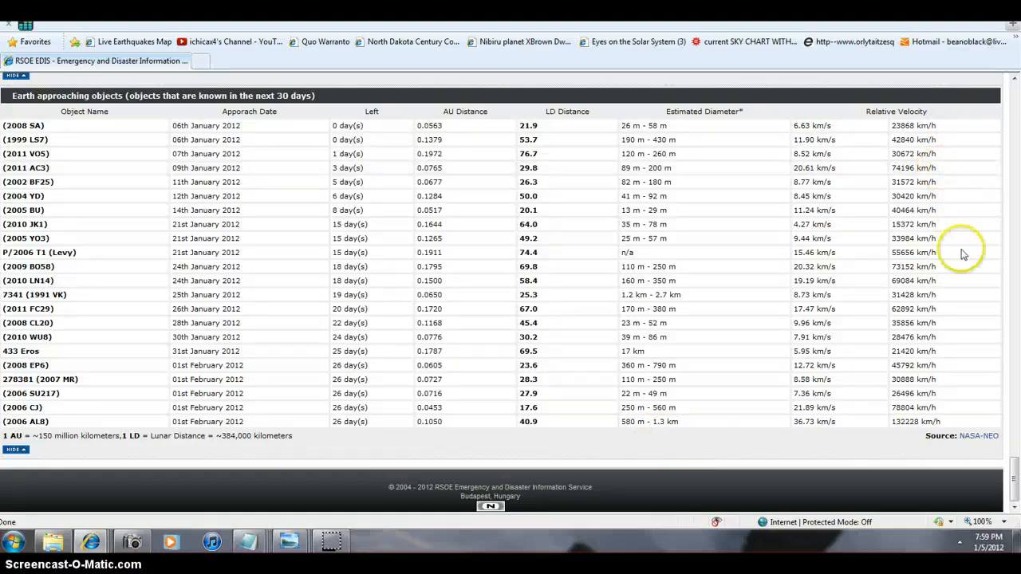
mouse_move(1013, 427)
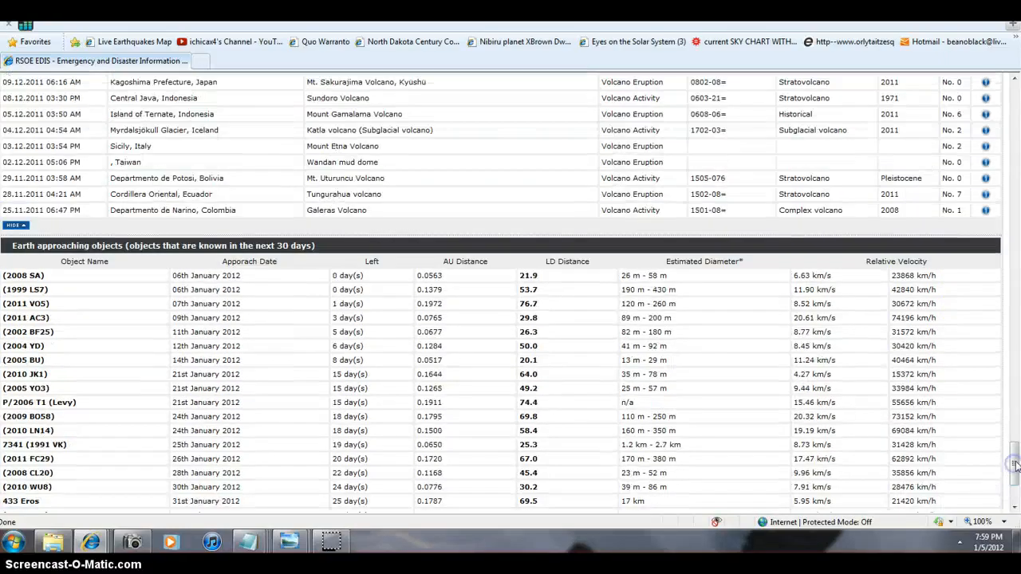
scroll(down, 3)
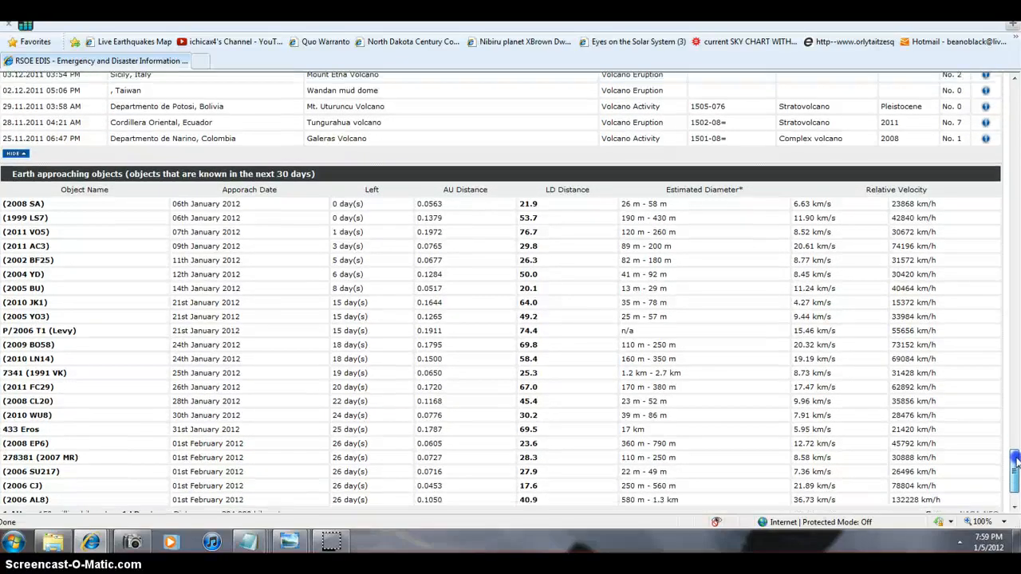
scroll(down, 3)
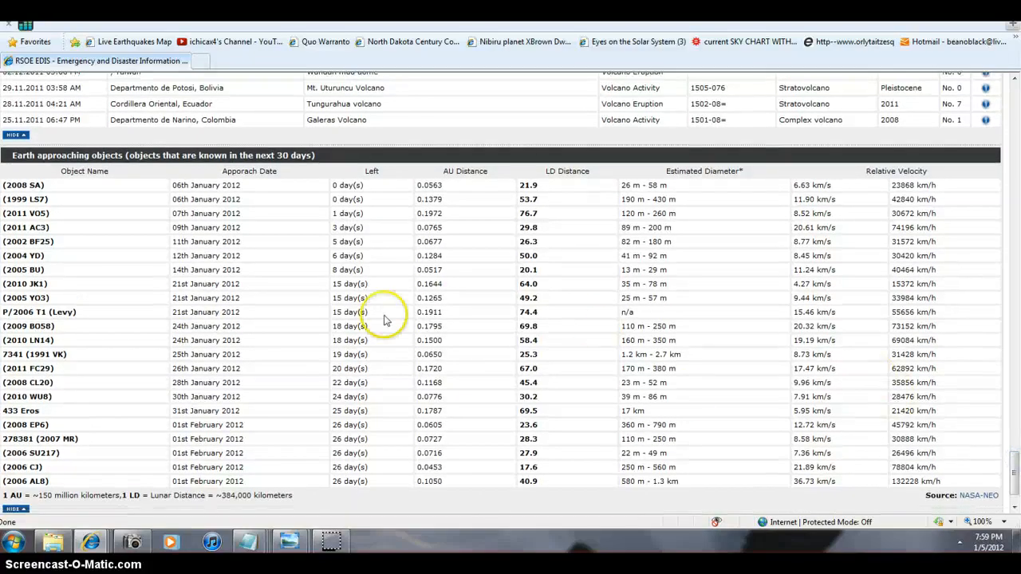
mouse_move(475, 455)
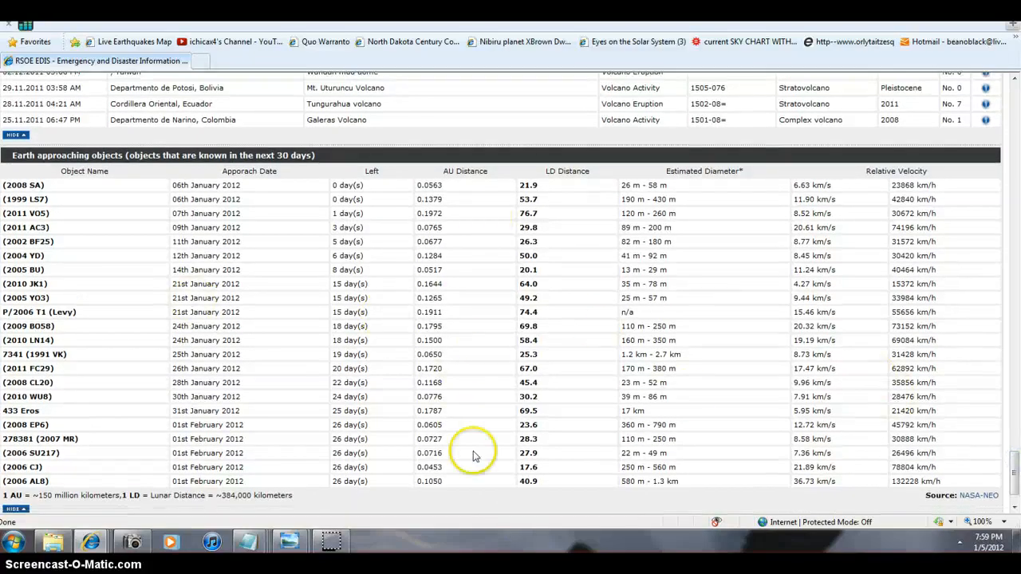
mouse_move(422, 529)
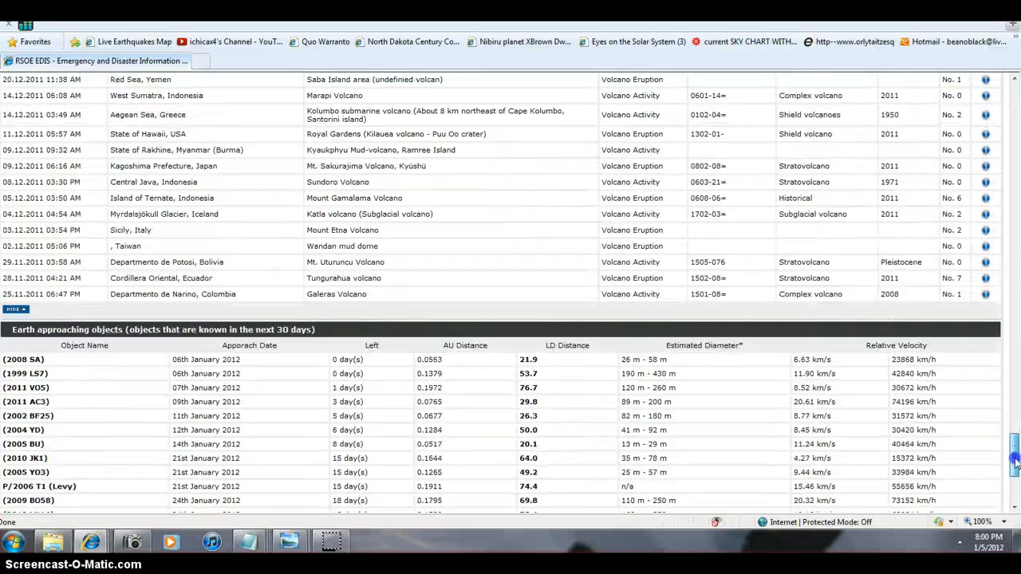
Scroll down the RSOE EDIS page through the volcano activity and storm reports
scroll(down, 3)
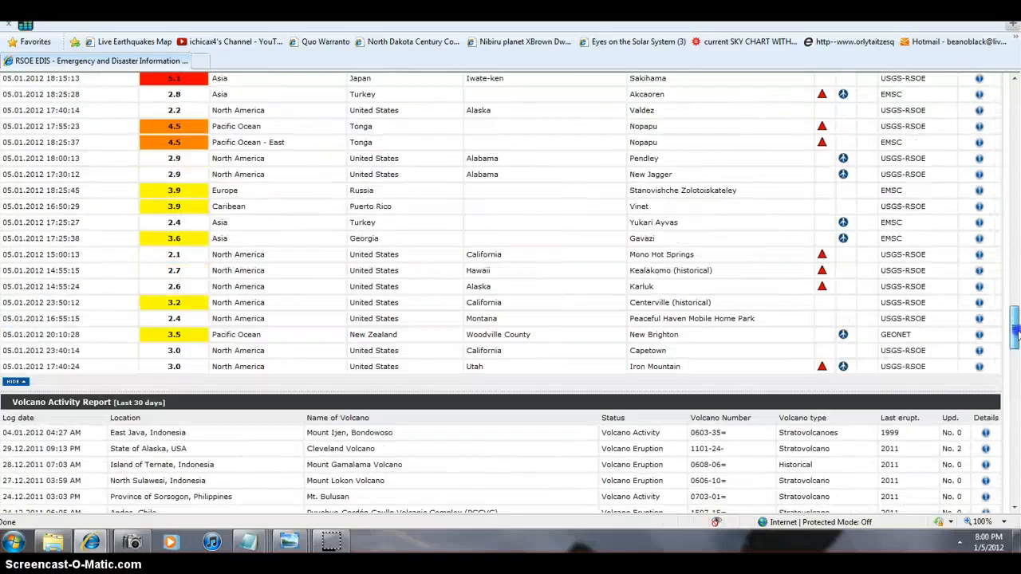
scroll(down, 3)
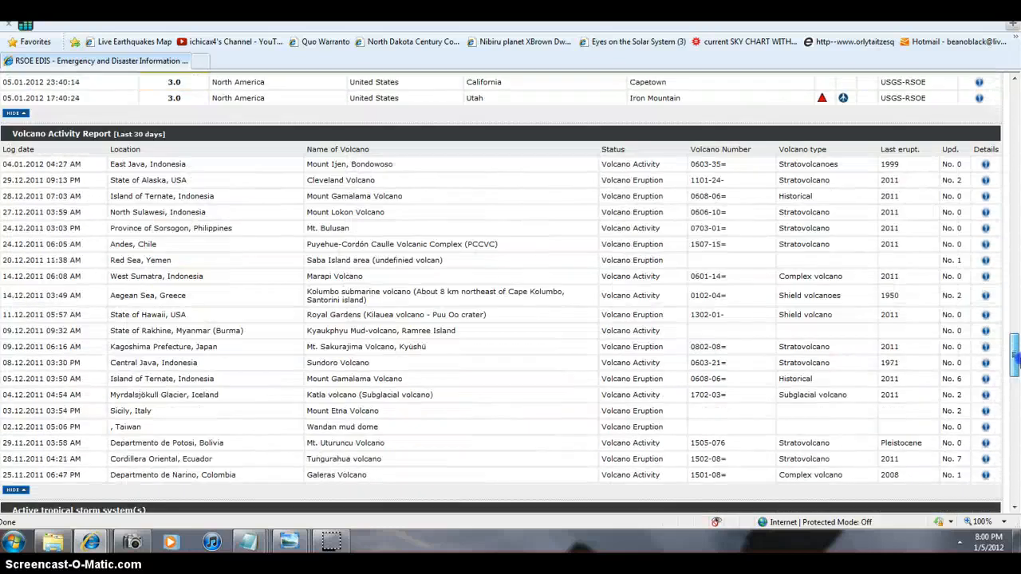
scroll(down, 3)
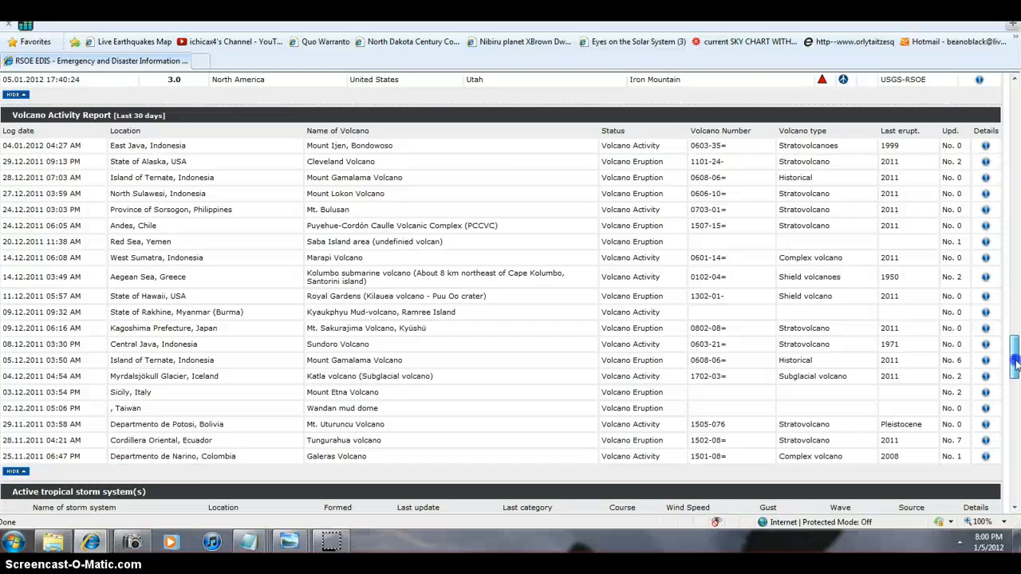
scroll(down, 3)
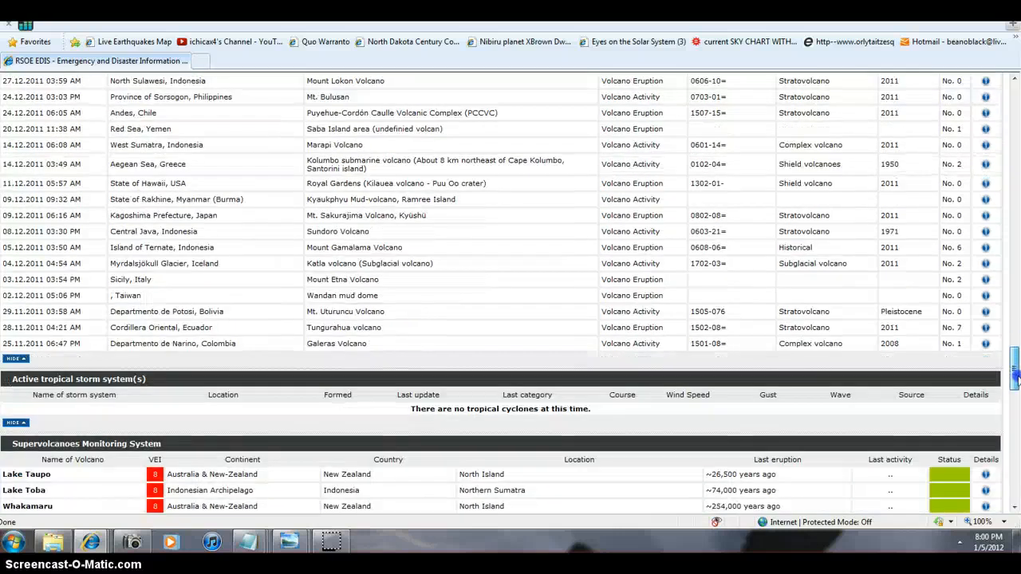
scroll(down, 3)
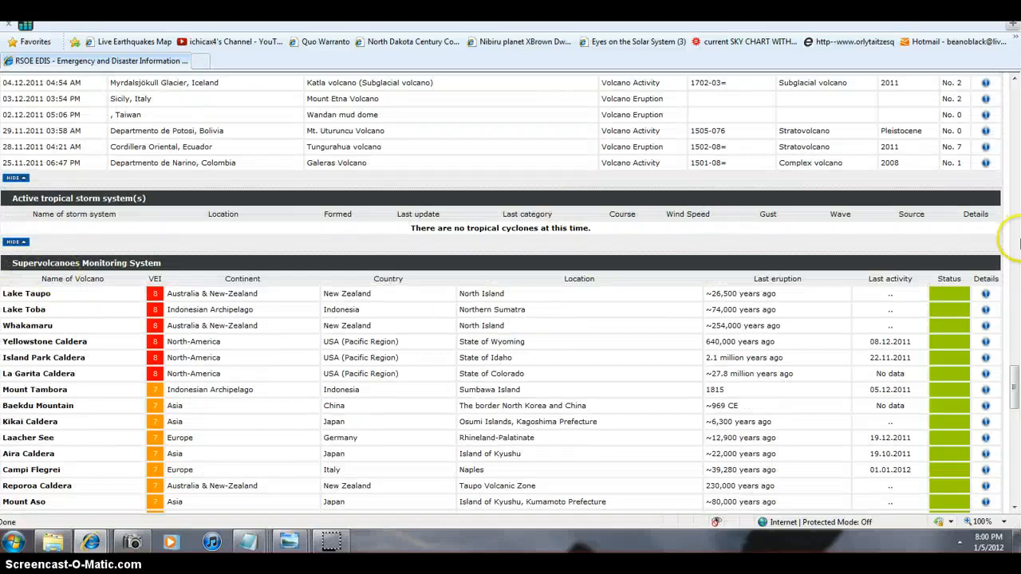
Continue past supervolcano monitoring and earthquake tables, then show the open browser windows
scroll(down, 3)
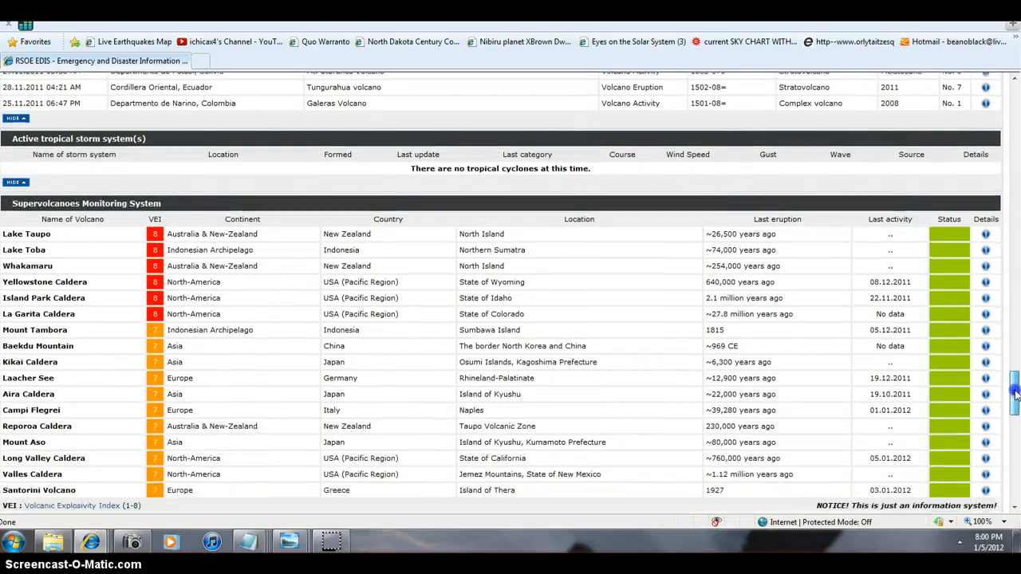
scroll(down, 3)
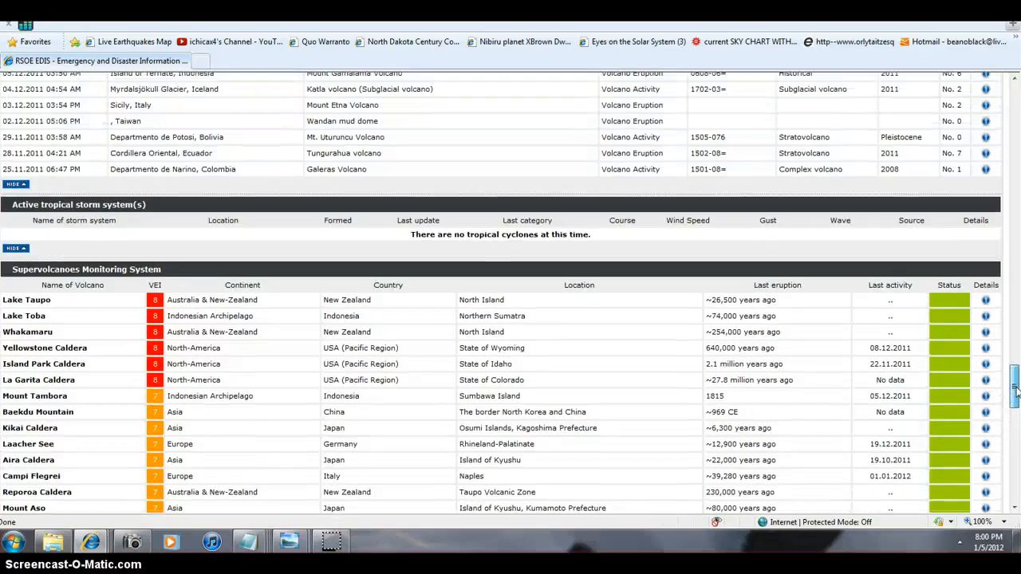
scroll(down, 3)
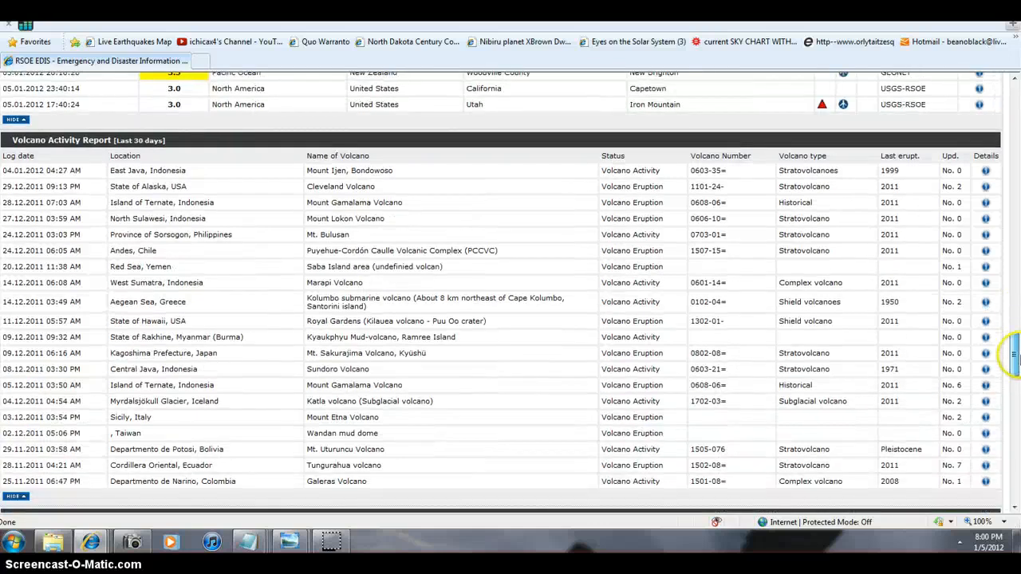
scroll(down, 3)
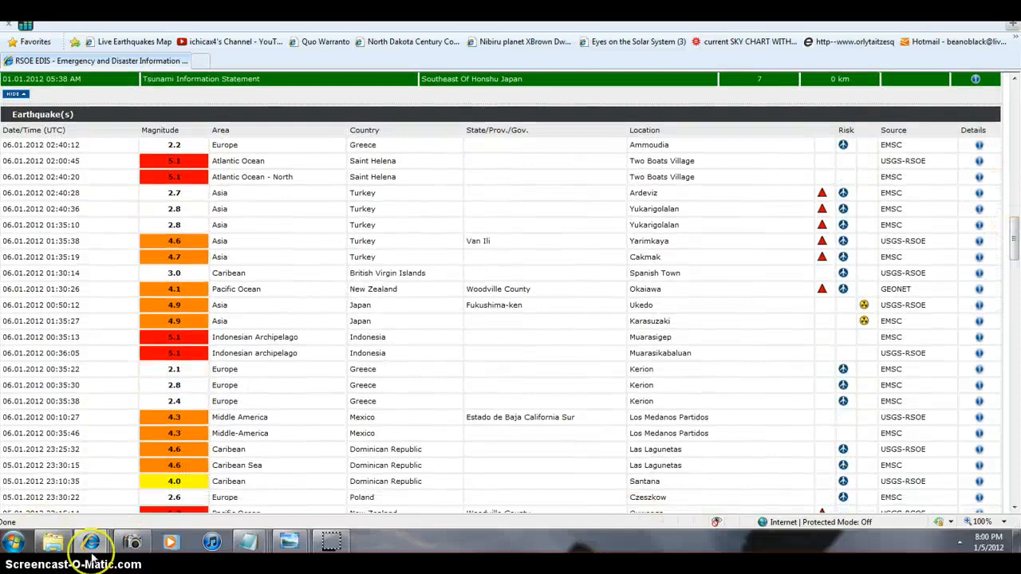
click(89, 542)
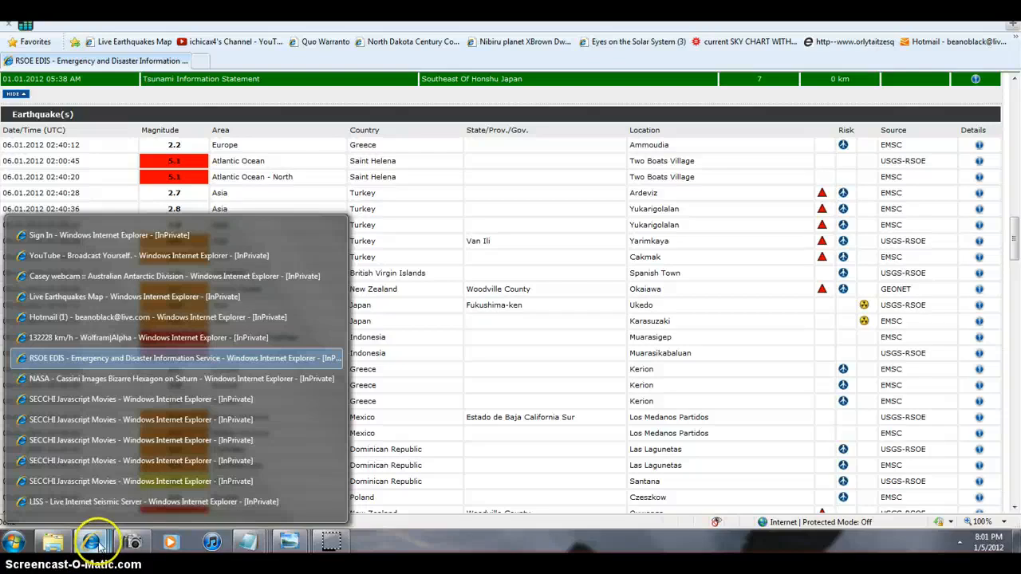
Switch to the Live Earthquakes Map window and pan the map to the quake markers
click(95, 542)
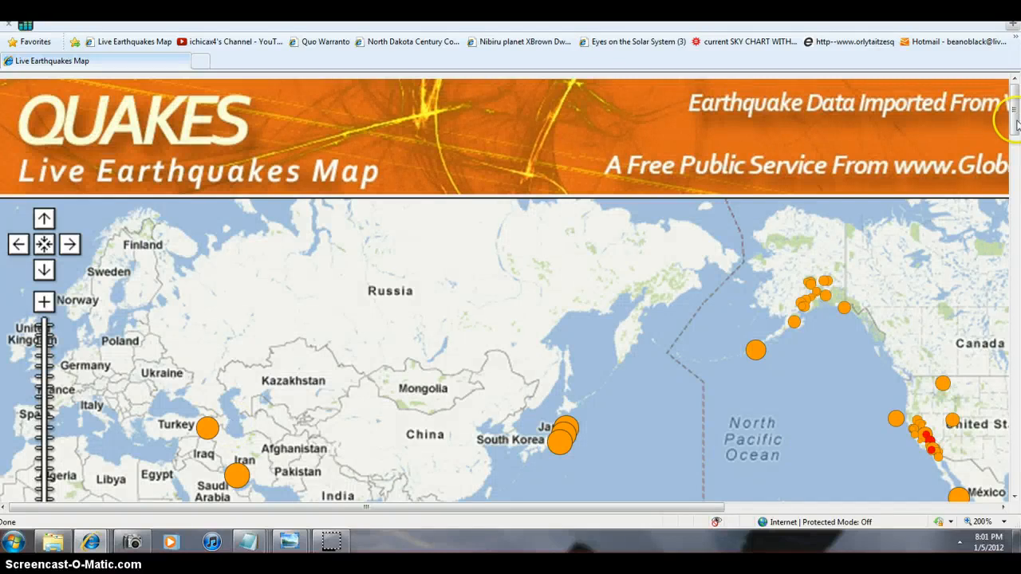
scroll(down, 3)
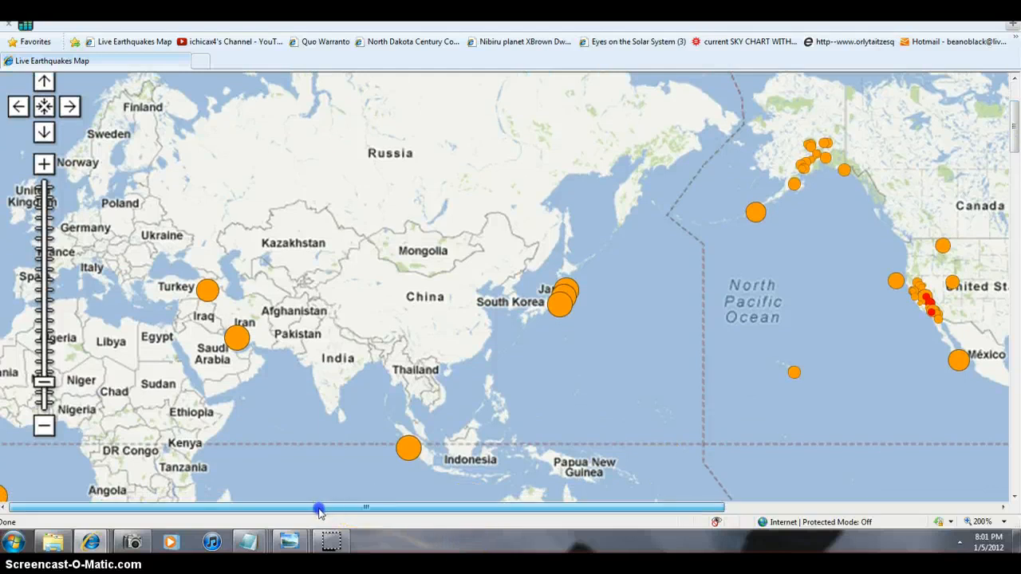
drag(317, 508, 8, 508)
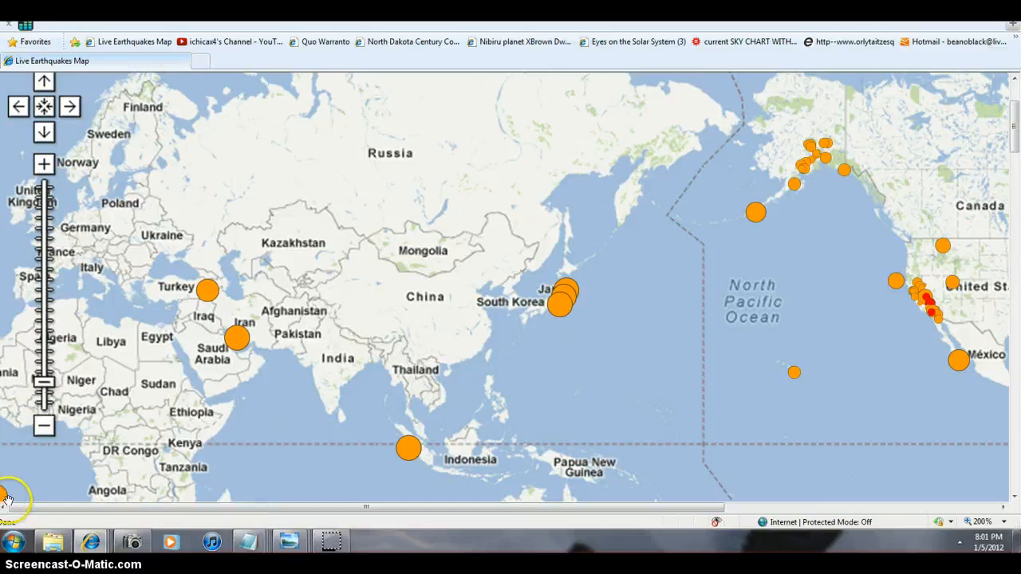
mouse_move(1008, 498)
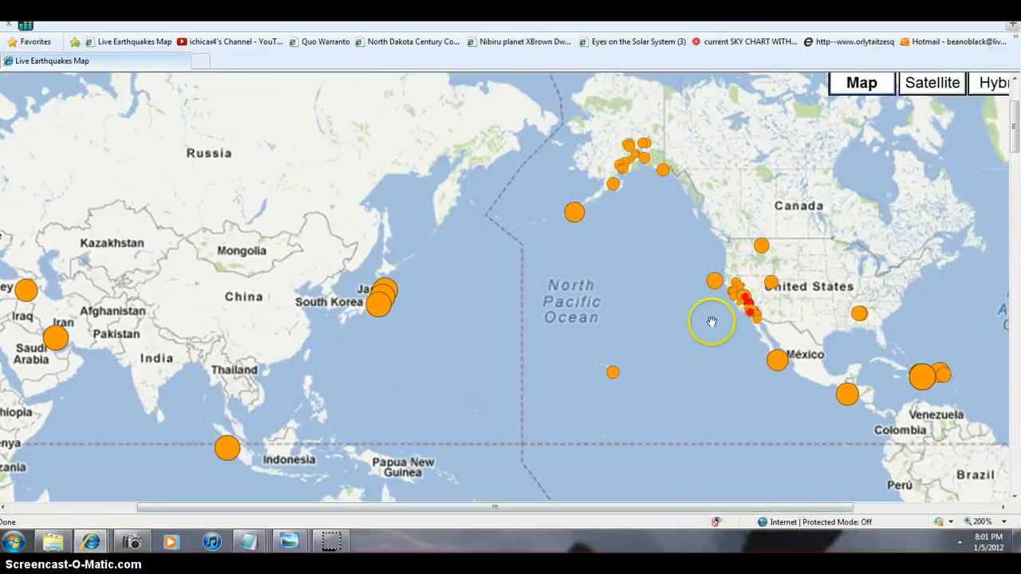
mouse_move(600, 523)
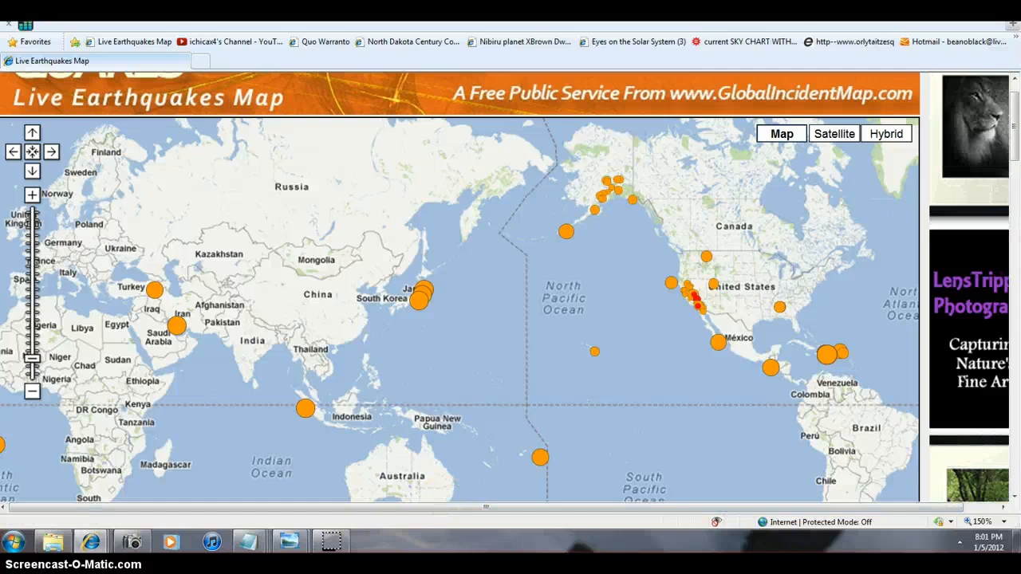
mouse_move(7, 455)
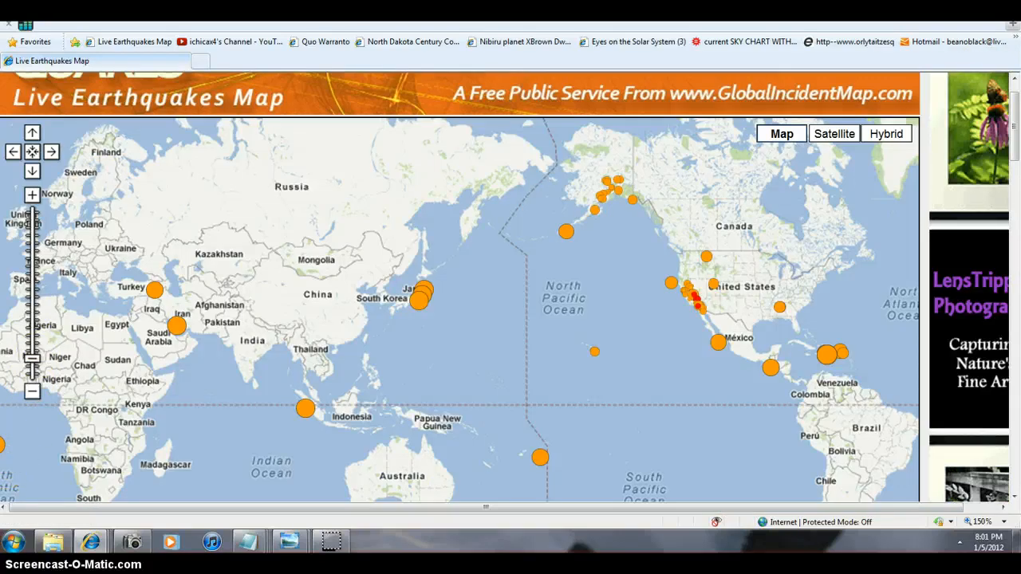
mouse_move(386, 550)
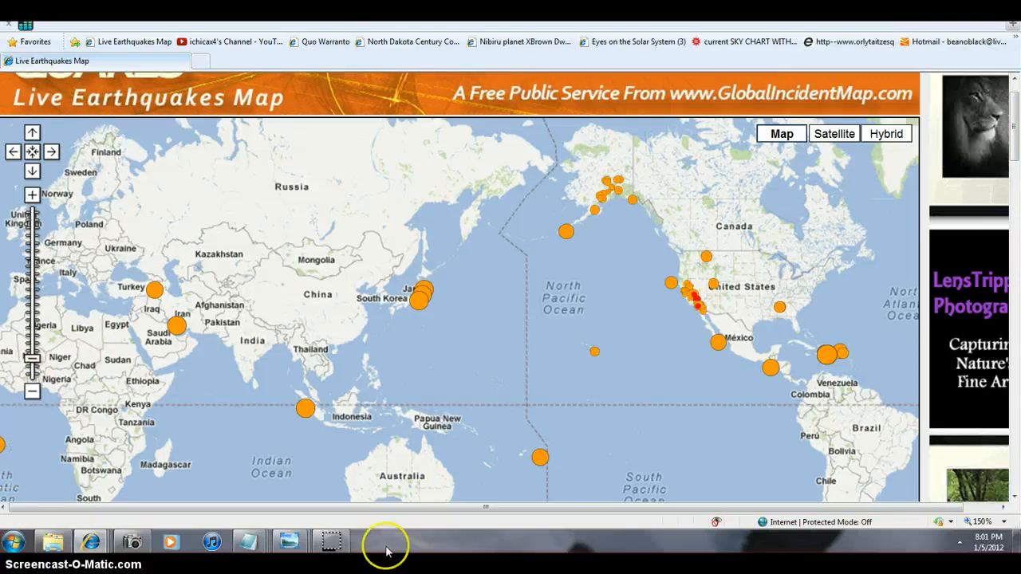
mouse_move(705, 258)
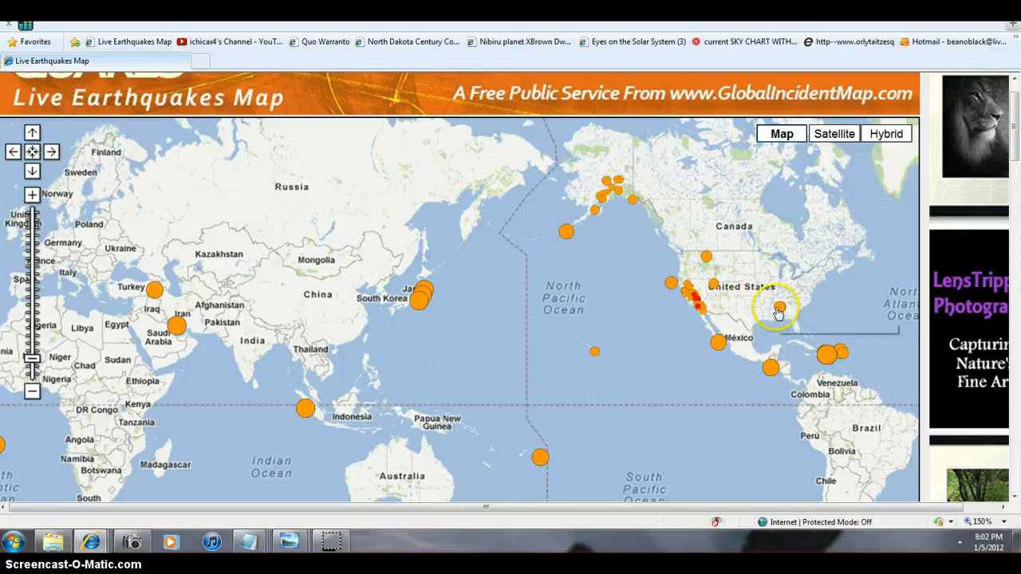
mouse_move(778, 310)
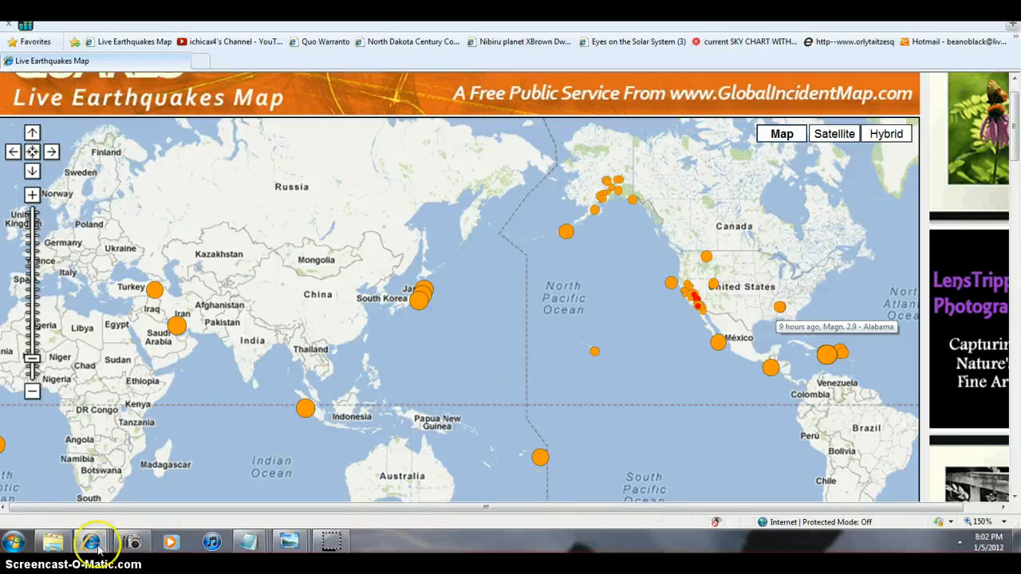
Switch to the Casey webcam page and use the time-lapse movie player's bottom-right control
click(94, 542)
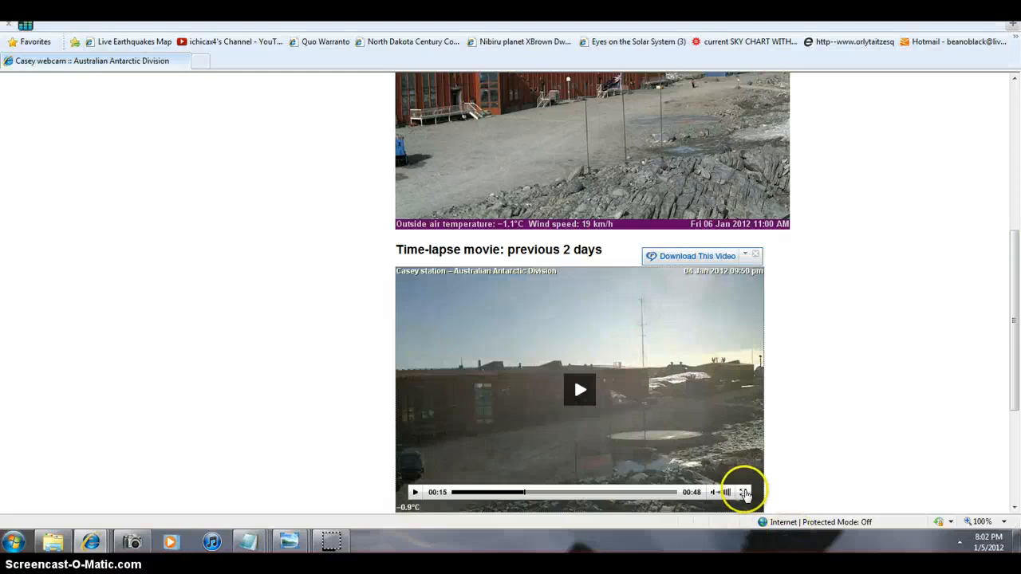
click(744, 492)
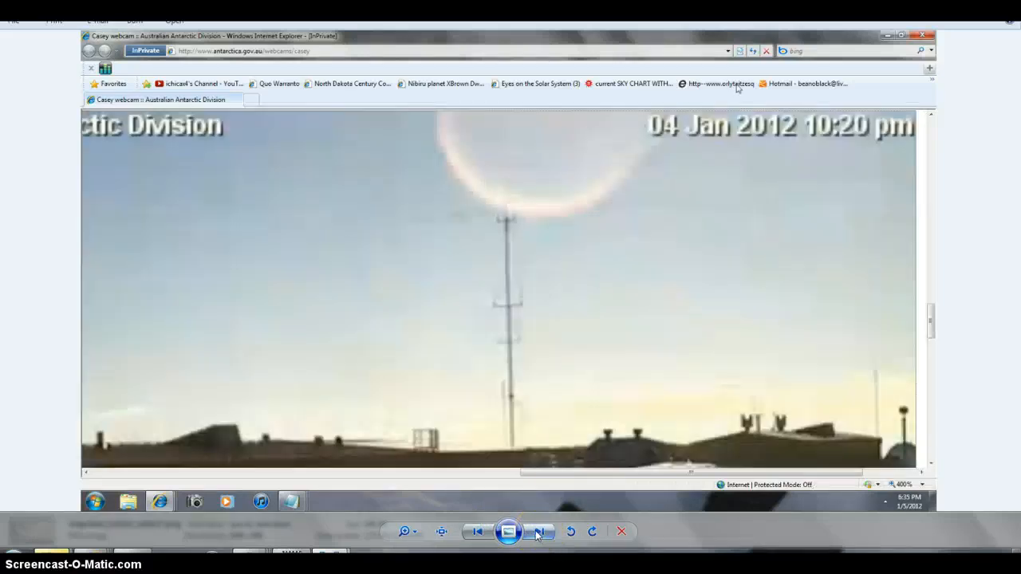
Advance to the next Casey webcam frame showing the black dot in the bright sky
click(477, 531)
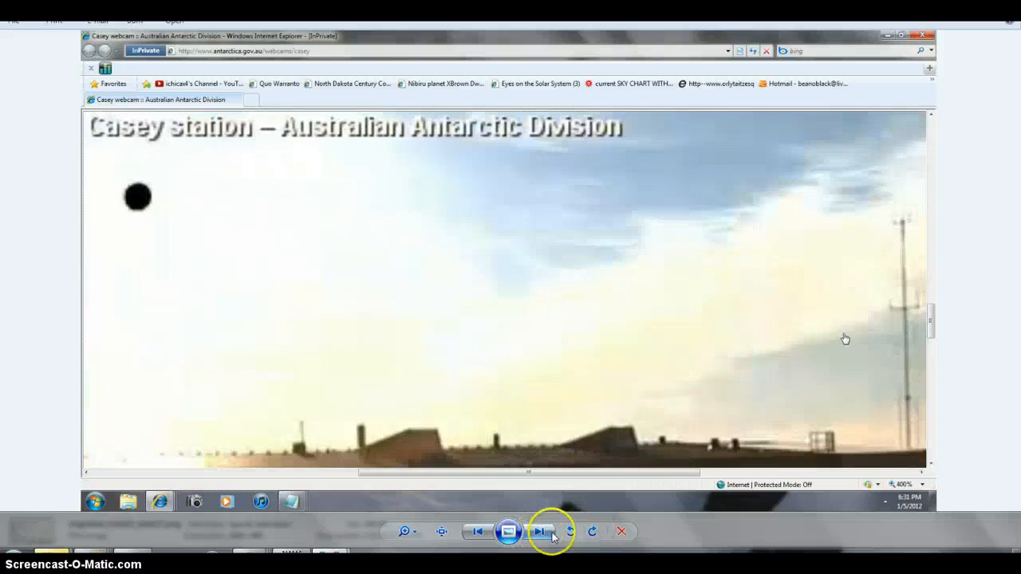
Step through frames around the black dot and land on the 05 Jan 2012 11:15 pm cloudy-sky frame
click(542, 531)
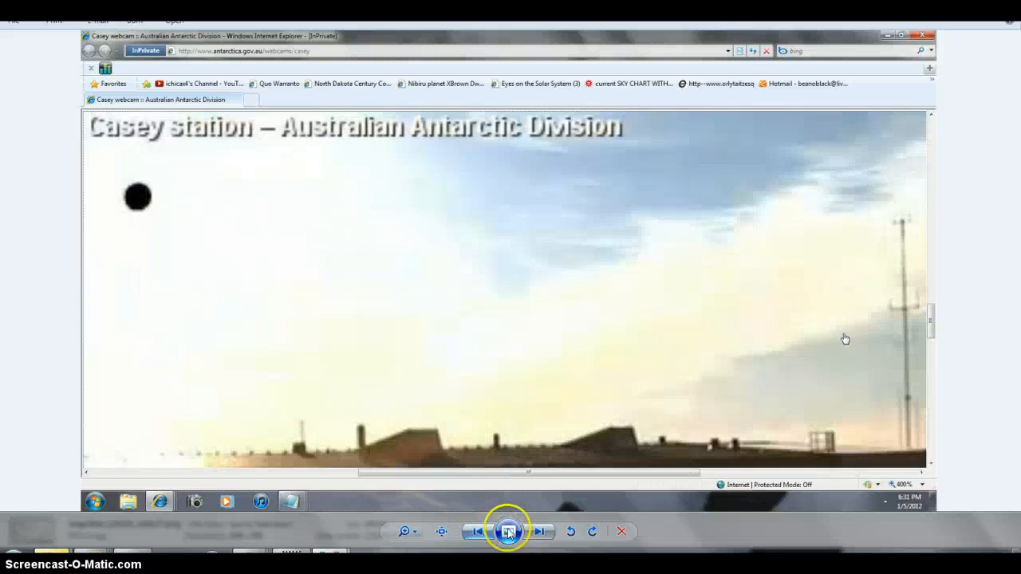
click(508, 531)
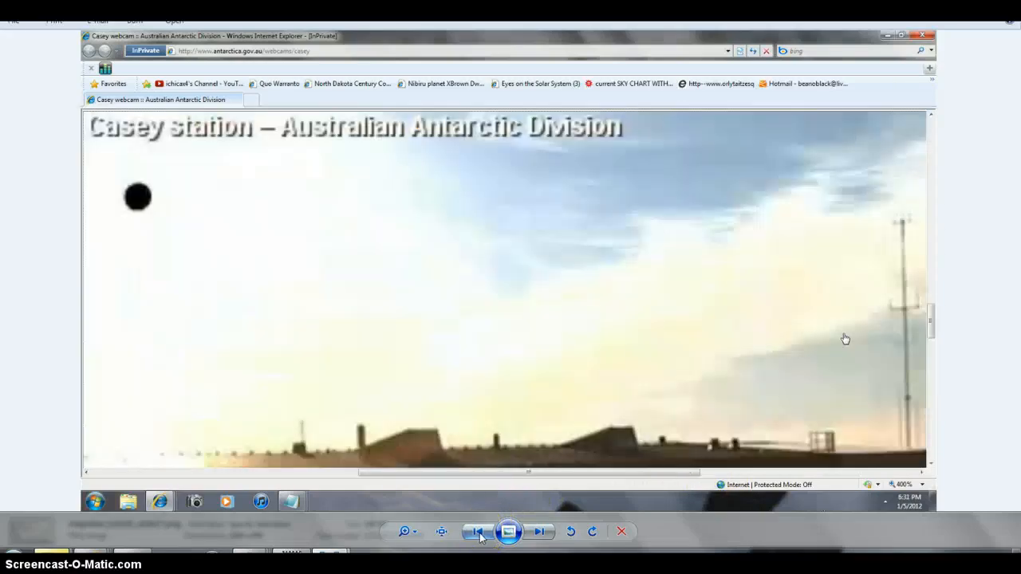
click(142, 194)
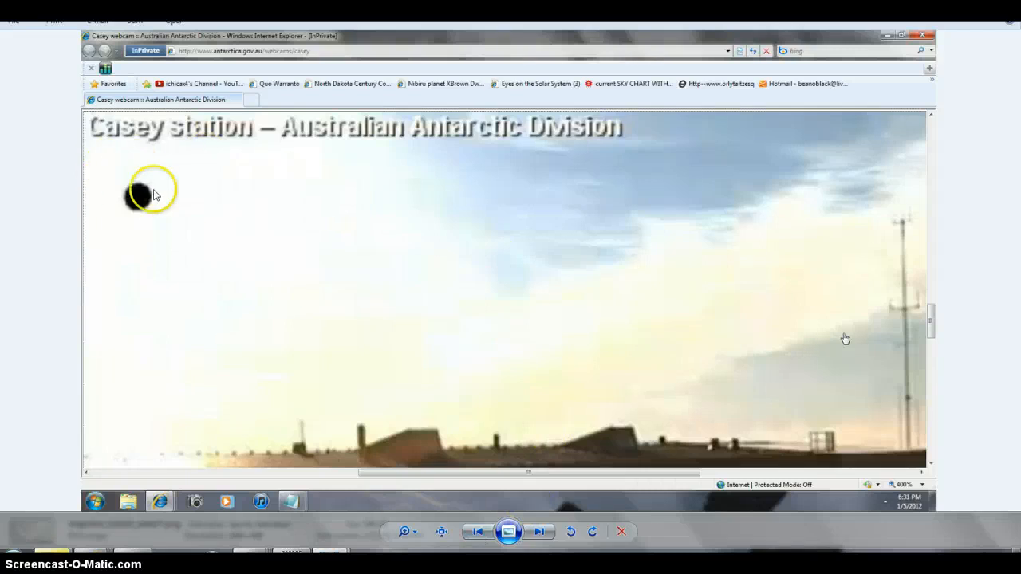
click(479, 531)
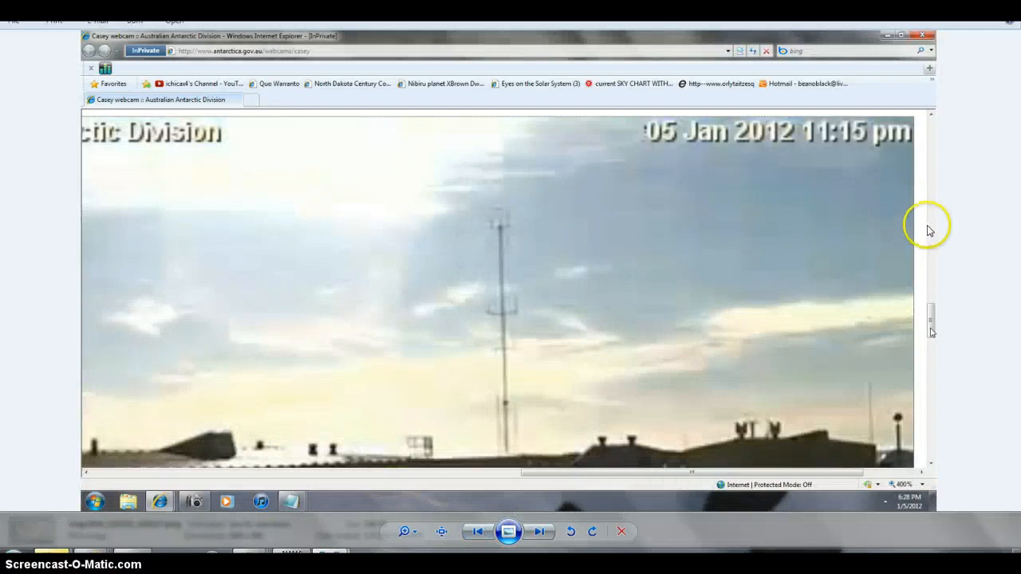
mouse_move(987, 344)
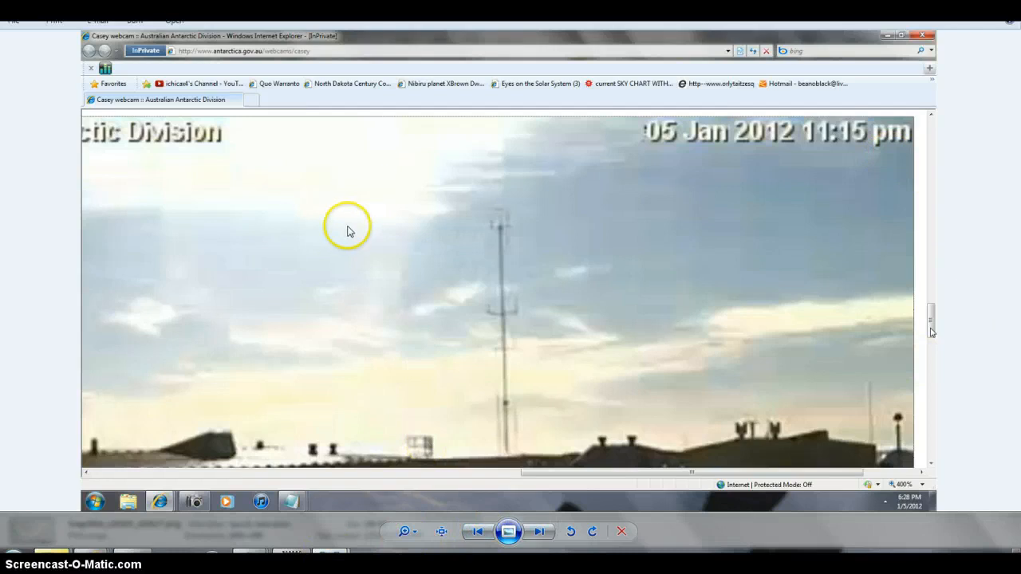
mouse_move(861, 142)
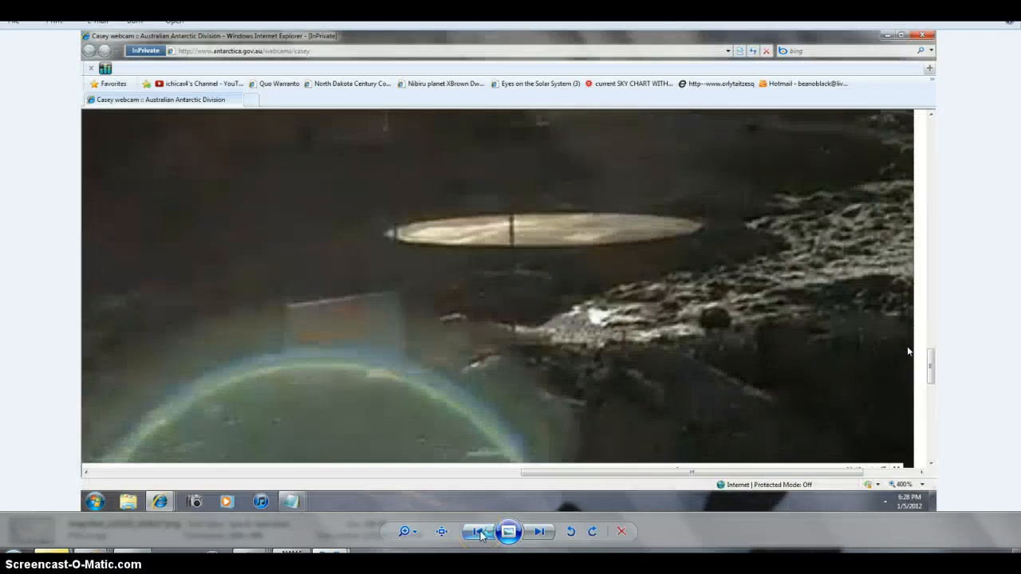
Go back to the 05 Jan 2012 12:55 am frame of station buildings under a low sun
click(507, 531)
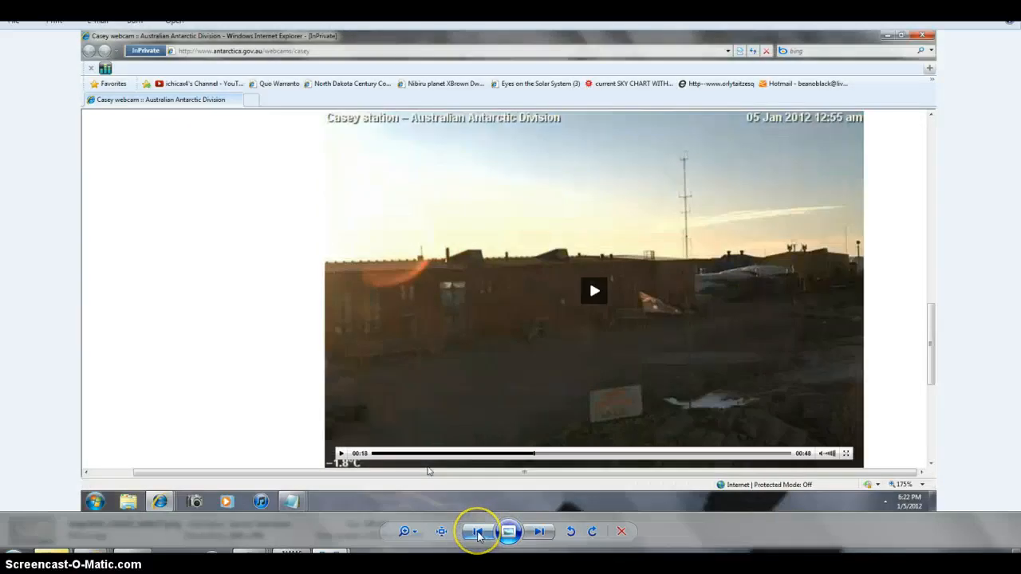
Go back to the zoomed-in screenshot with the black dot beside the Casey station title
click(509, 531)
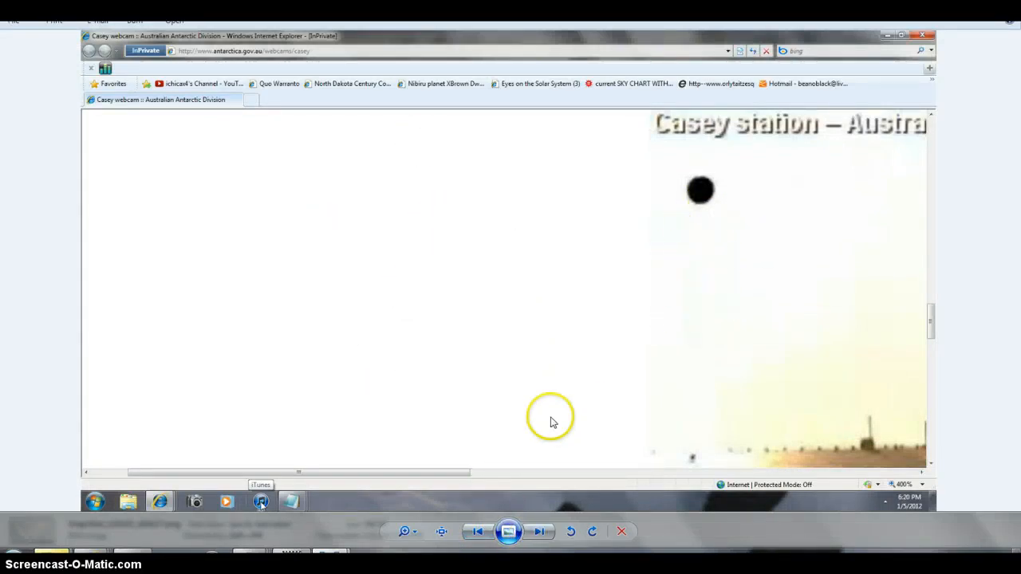
mouse_move(661, 98)
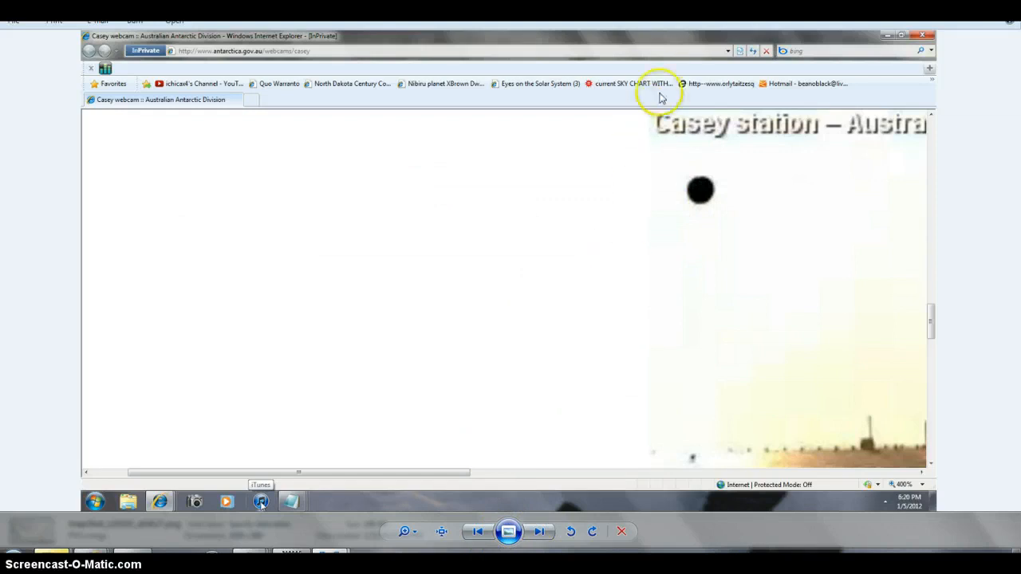
mouse_move(647, 461)
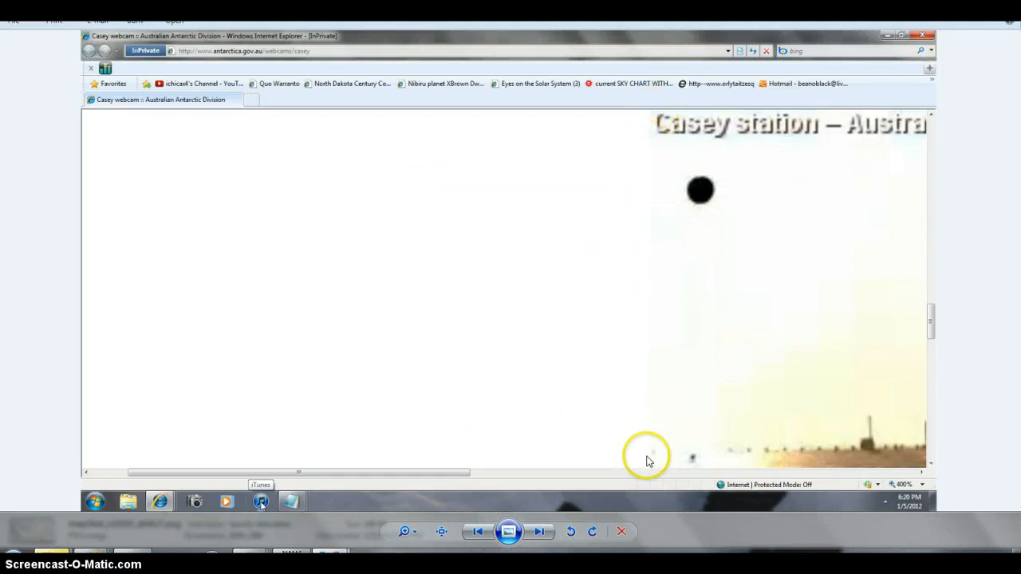
mouse_move(836, 131)
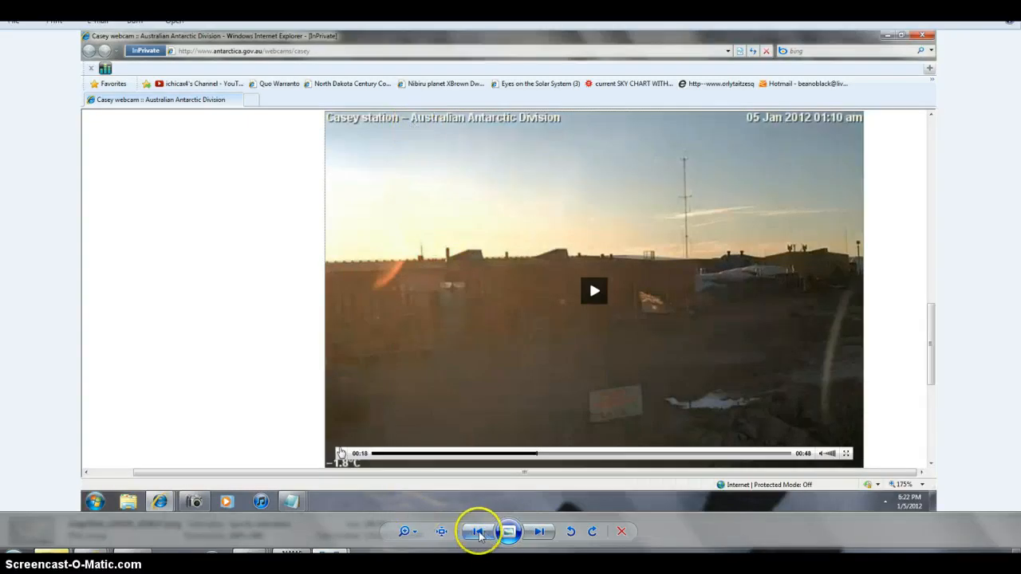
Step back three frames through the bright, hazy sky screenshots over Casey station
click(509, 531)
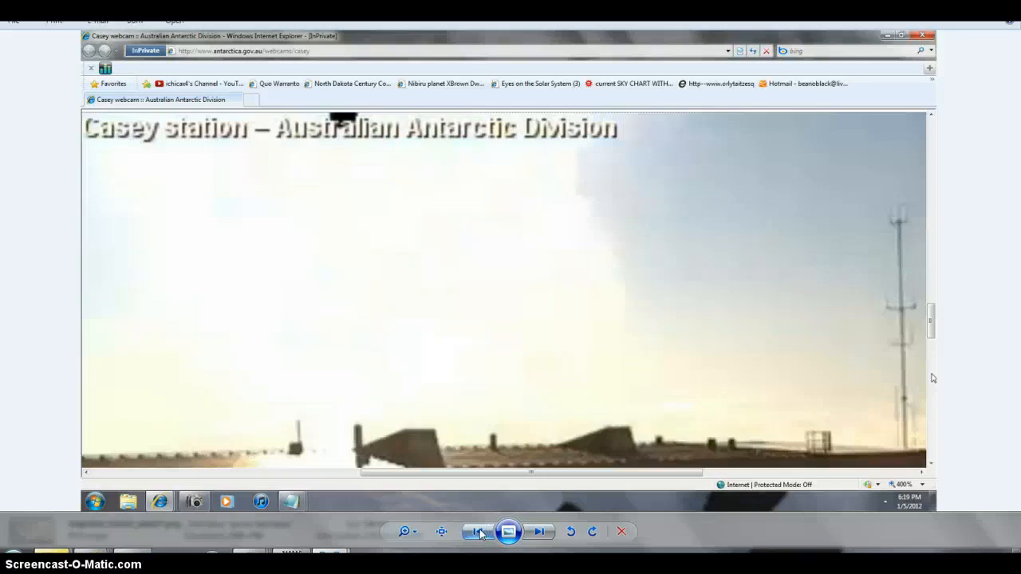
click(477, 531)
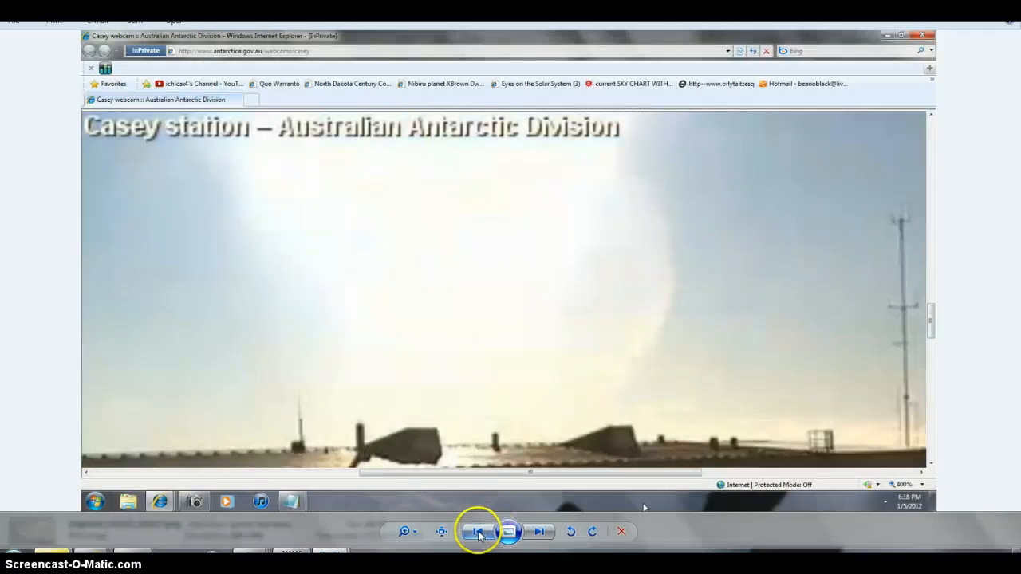
click(479, 532)
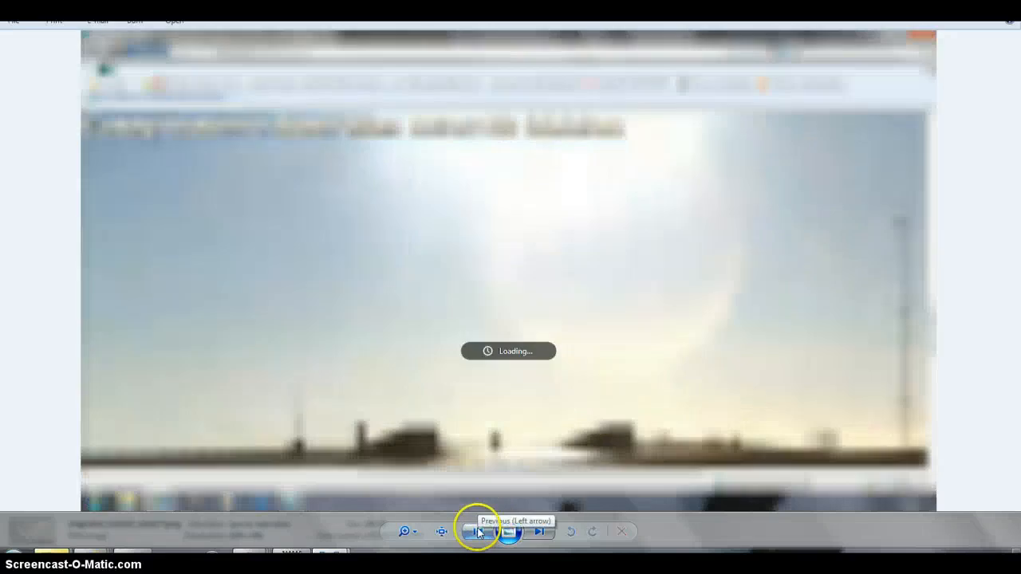